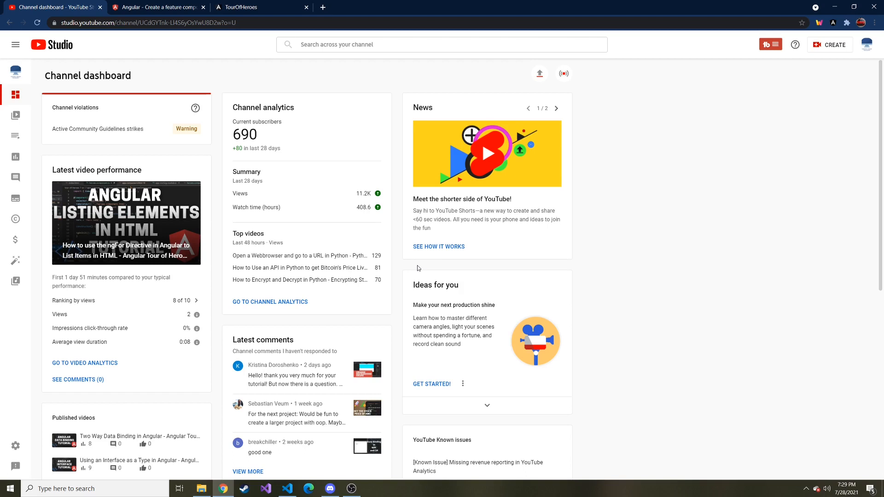
mouse_move(400, 263)
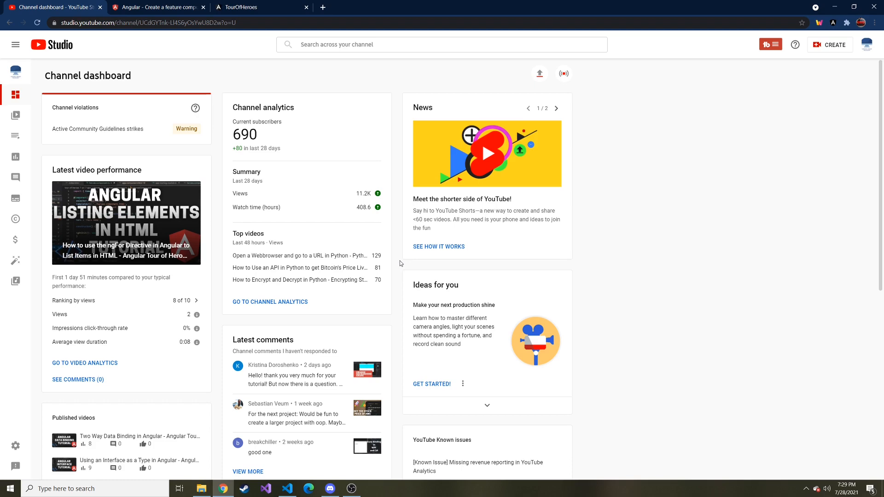
- Bring up the Angular 'Create a feature component' tutorial page in Chrome, scrolled to the top
click(156, 6)
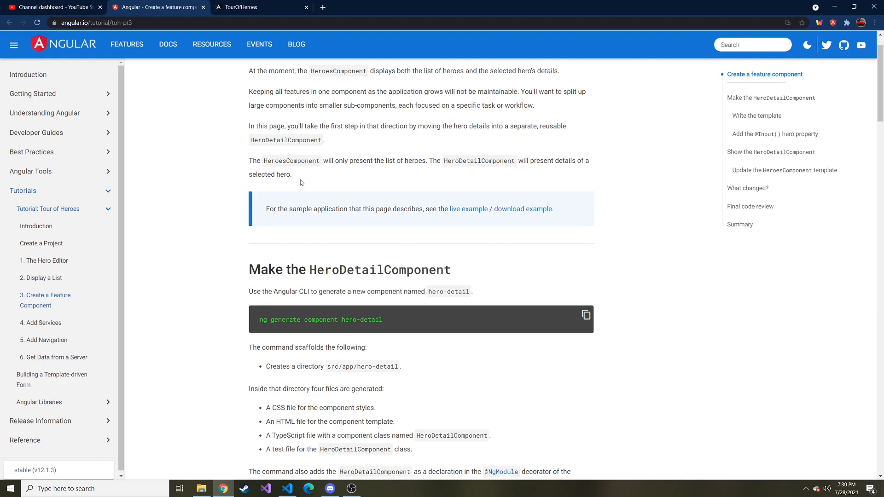
click(53, 6)
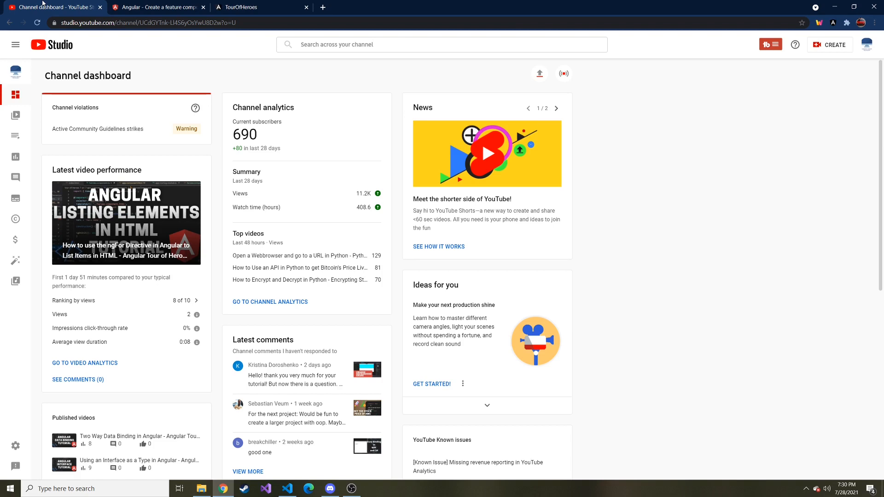
mouse_move(56, 16)
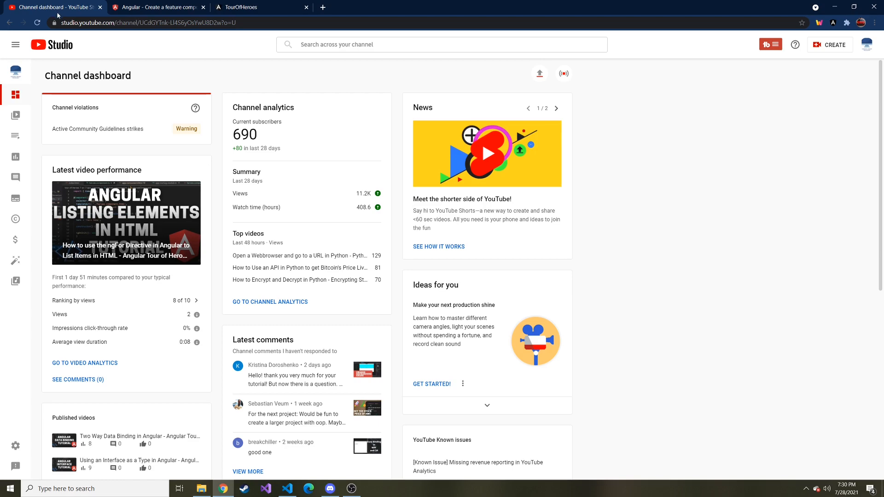
click(157, 6)
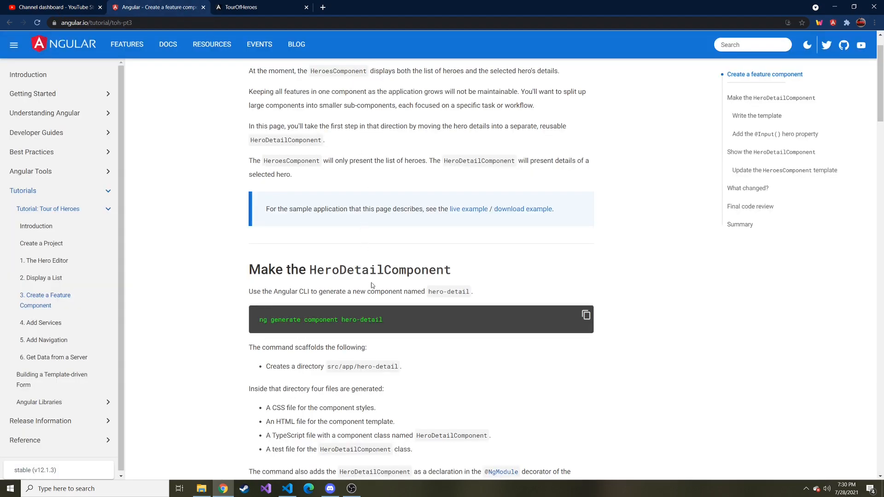
scroll(up, 3)
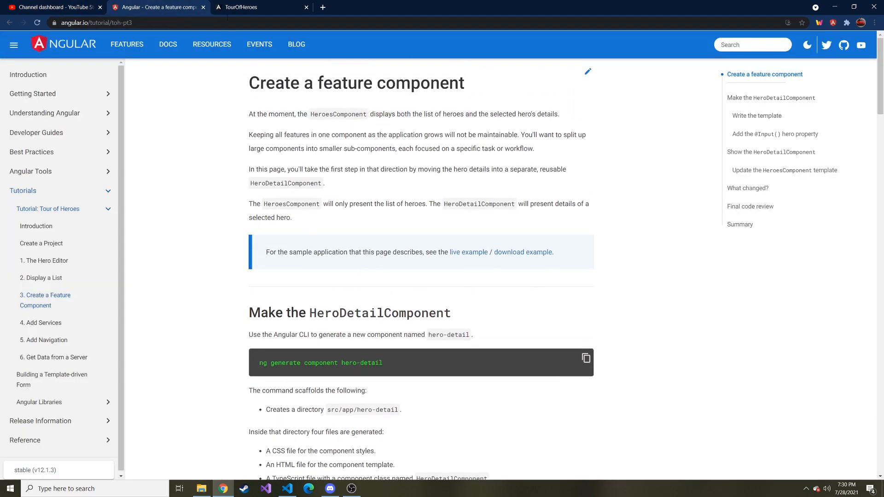
- In the running Tour of Heroes app, select Dr Nice, then Celeritas to show her details (id 14)
click(261, 6)
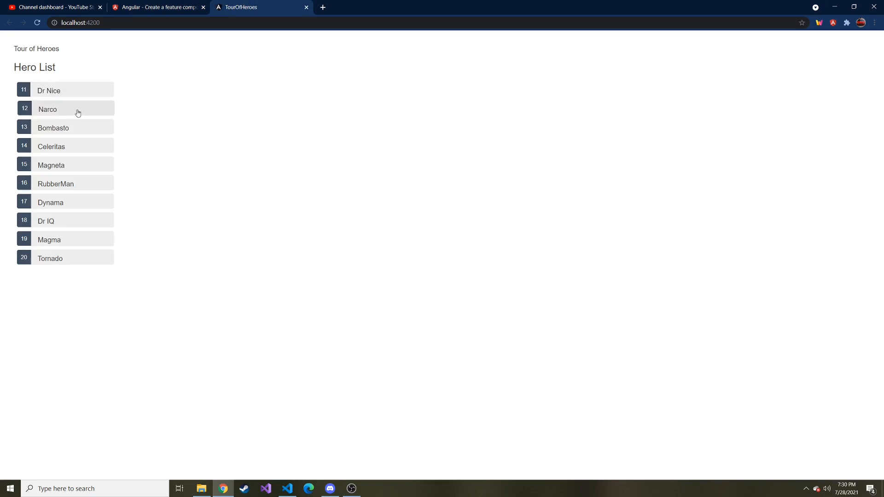
mouse_move(56, 90)
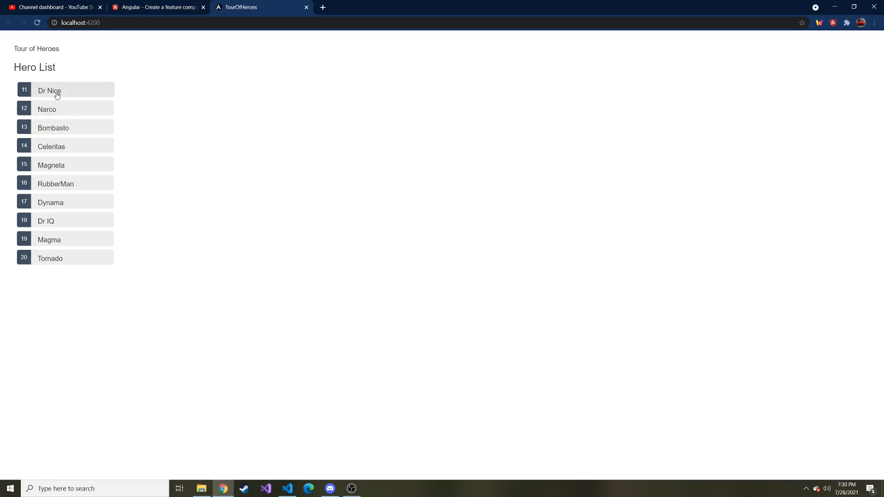
click(49, 90)
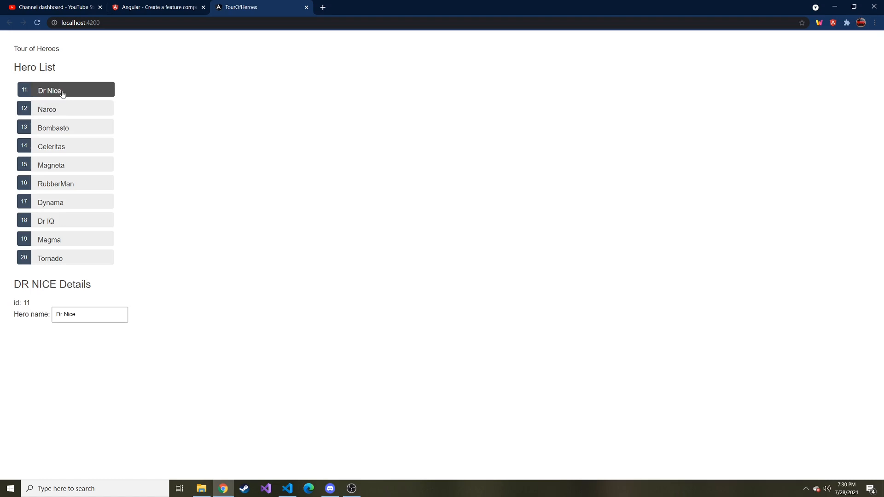
click(51, 146)
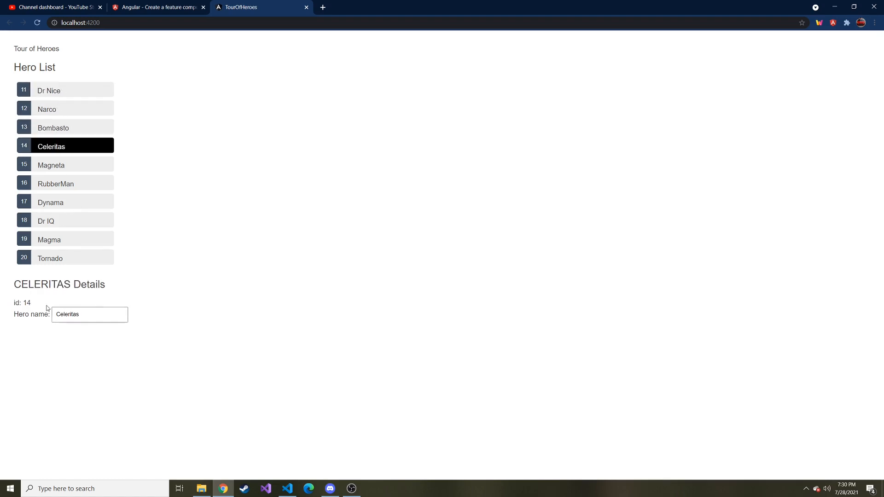
mouse_move(64, 300)
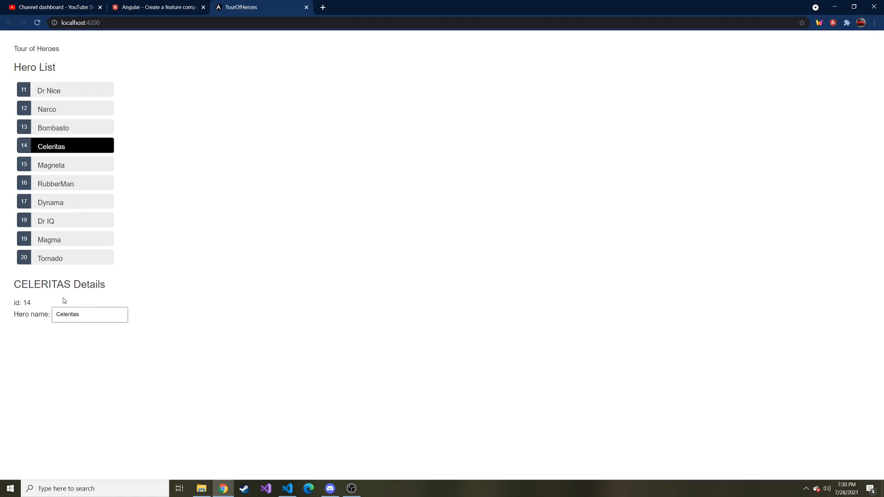
mouse_move(12, 47)
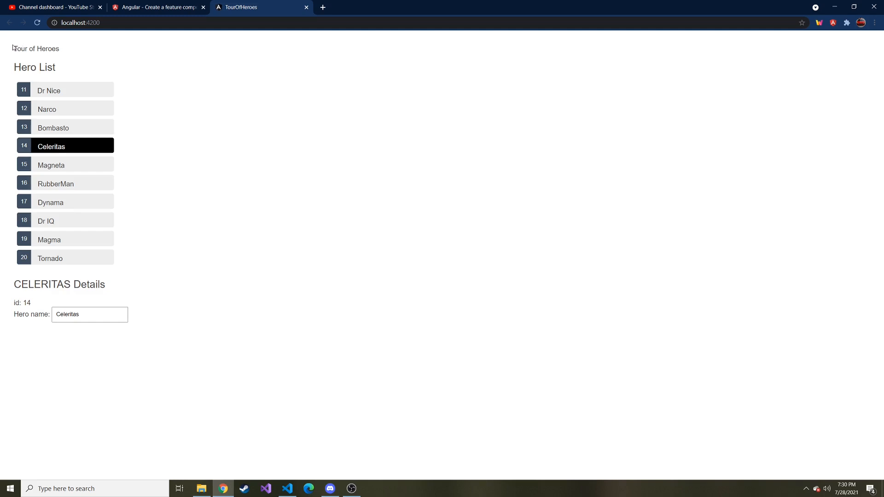
mouse_move(176, 330)
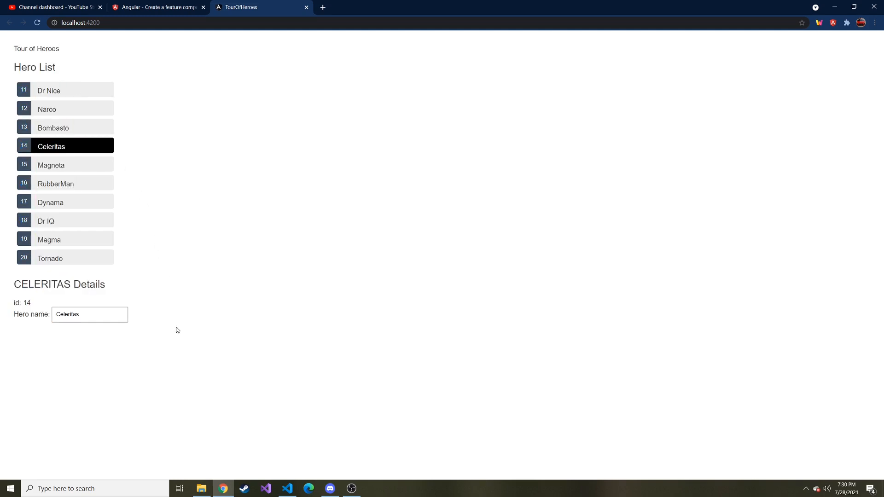
mouse_move(158, 325)
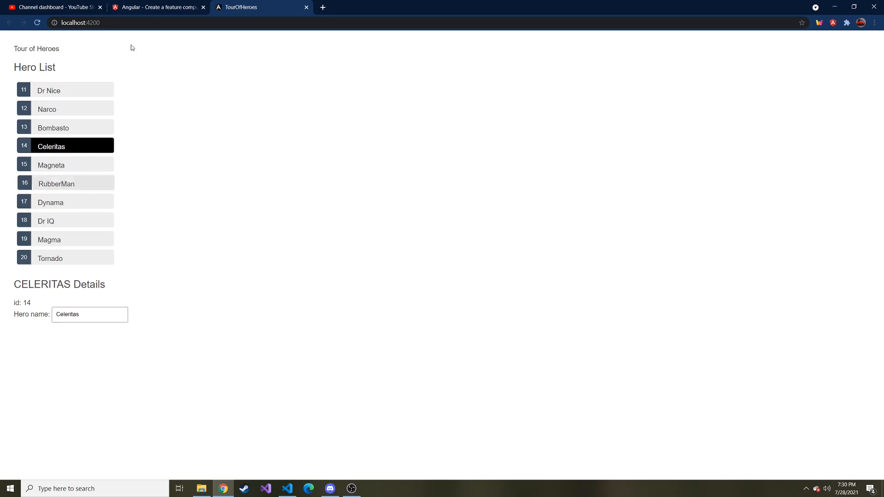
- Return to the Angular 'Create a feature component' tutorial page
click(158, 7)
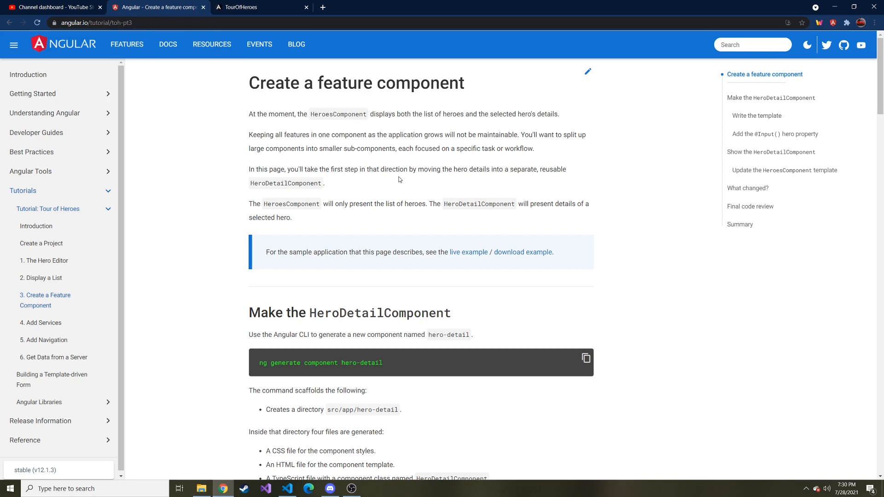
mouse_move(341, 116)
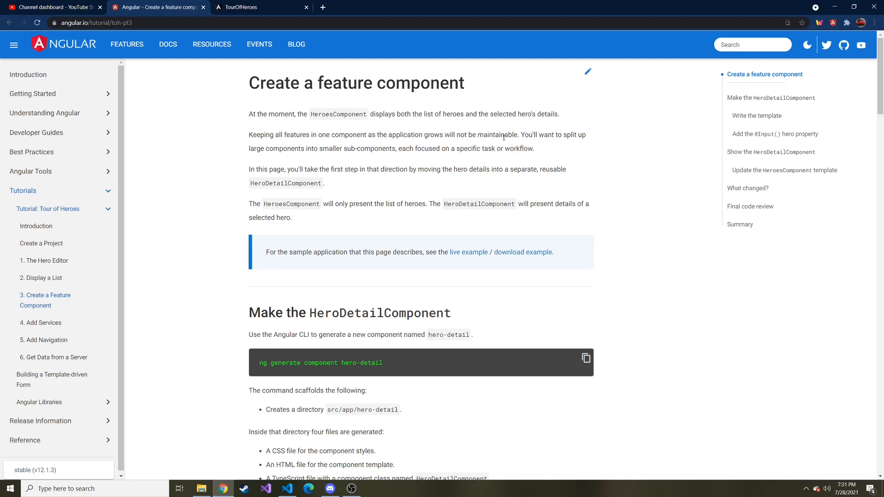
mouse_move(283, 158)
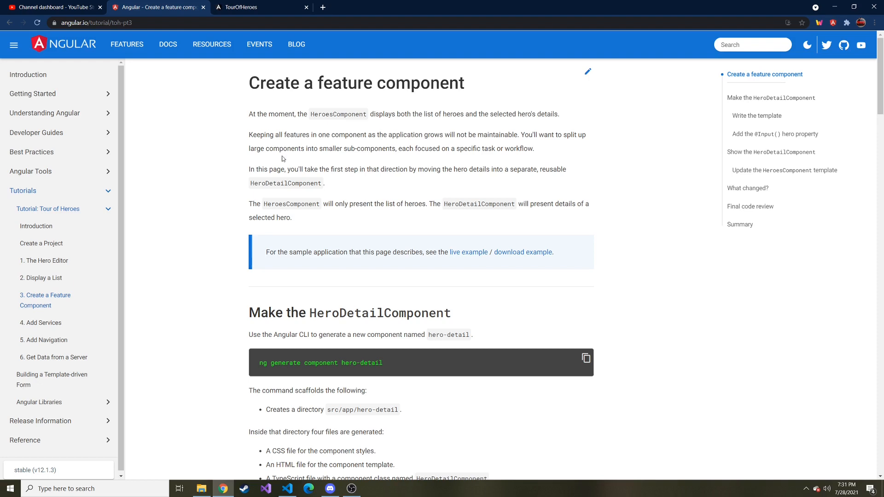
mouse_move(376, 149)
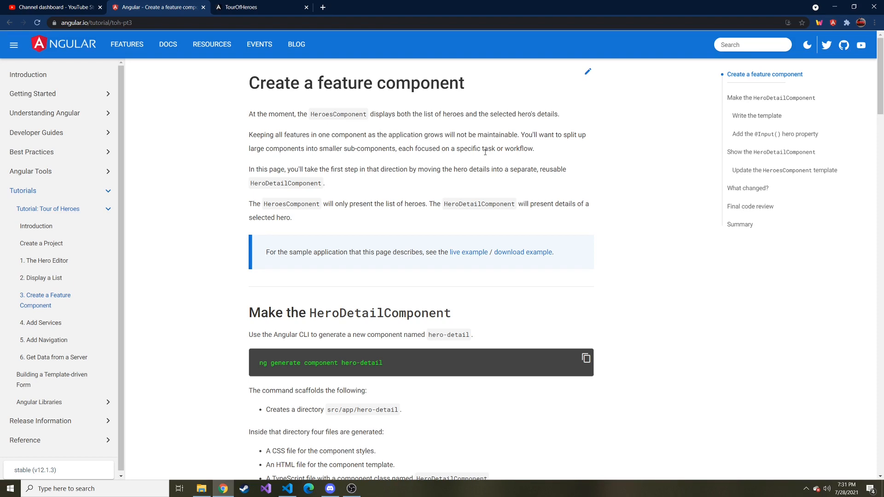
mouse_move(343, 324)
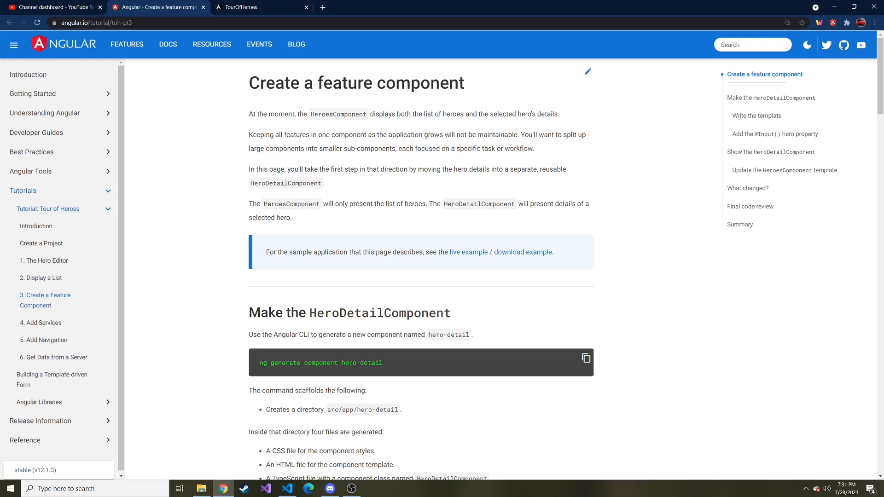
mouse_move(306, 355)
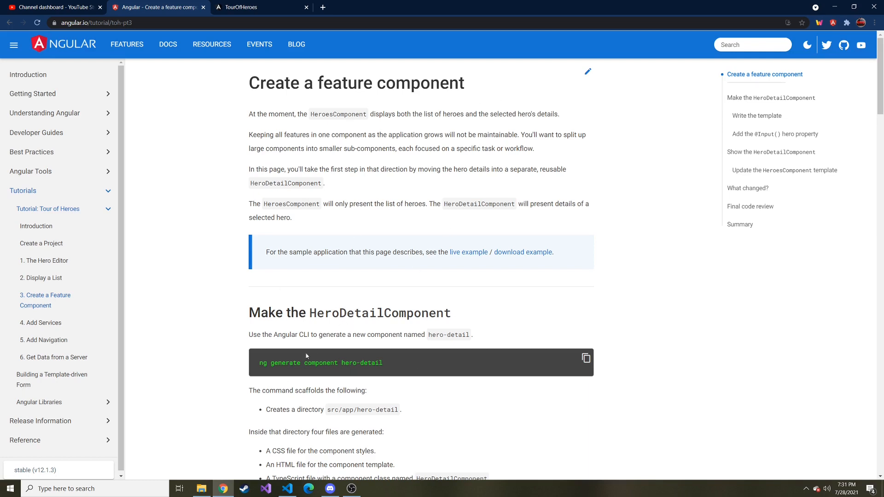
- In a fresh VS Code terminal, move into tour-of-heroes and then into src
click(287, 488)
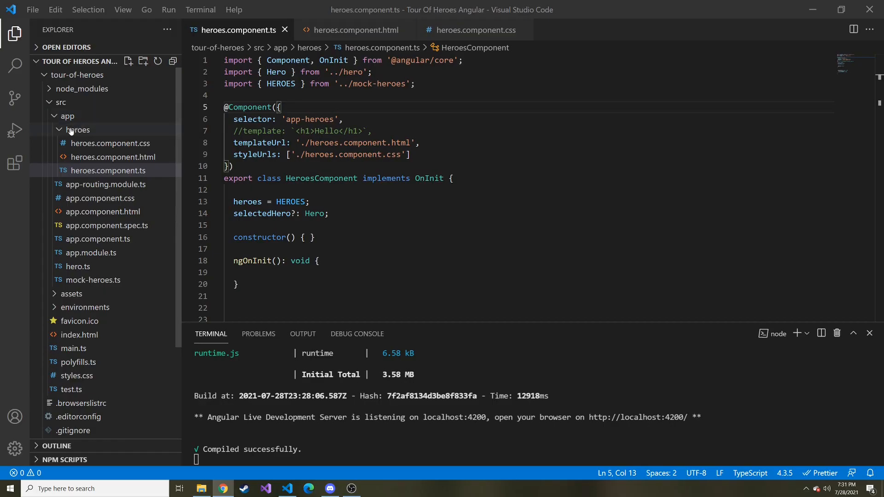
click(78, 130)
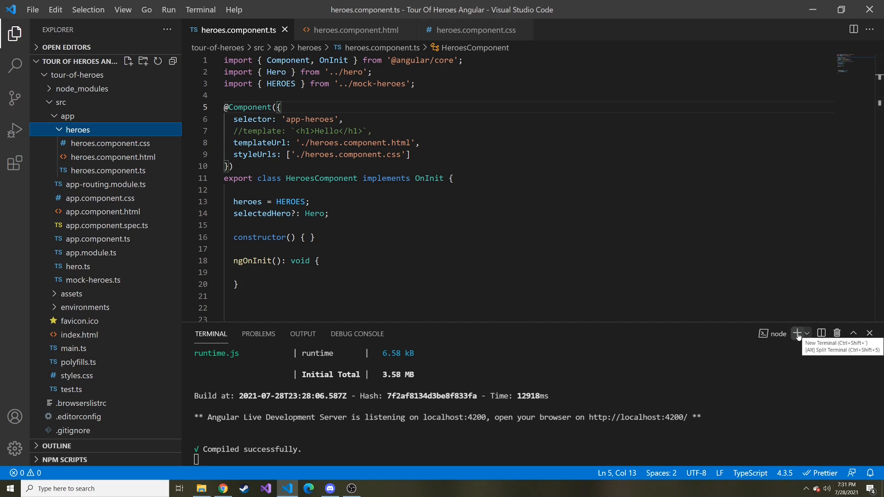
click(797, 333)
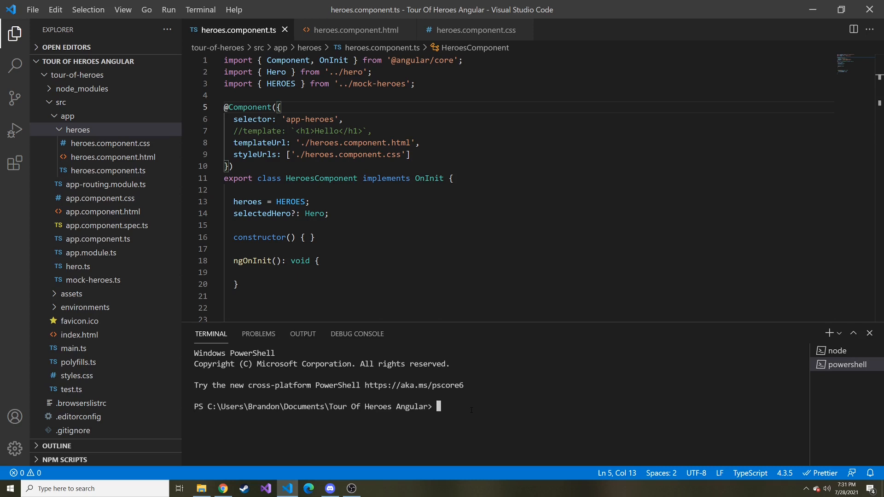
text(c)
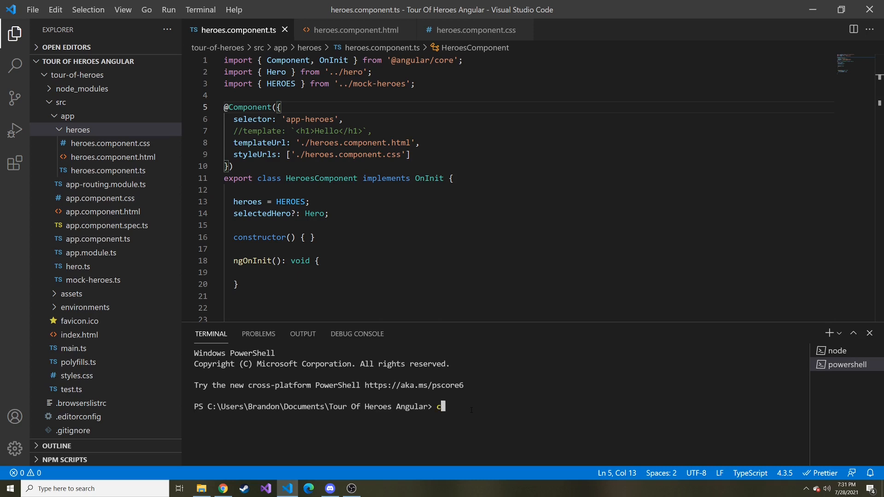
text(d .\tour-of-heroes\)
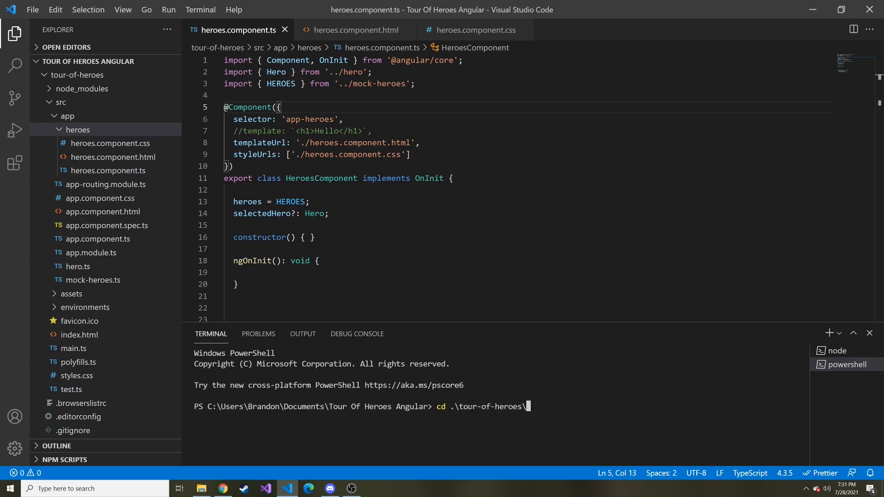
key(Return)
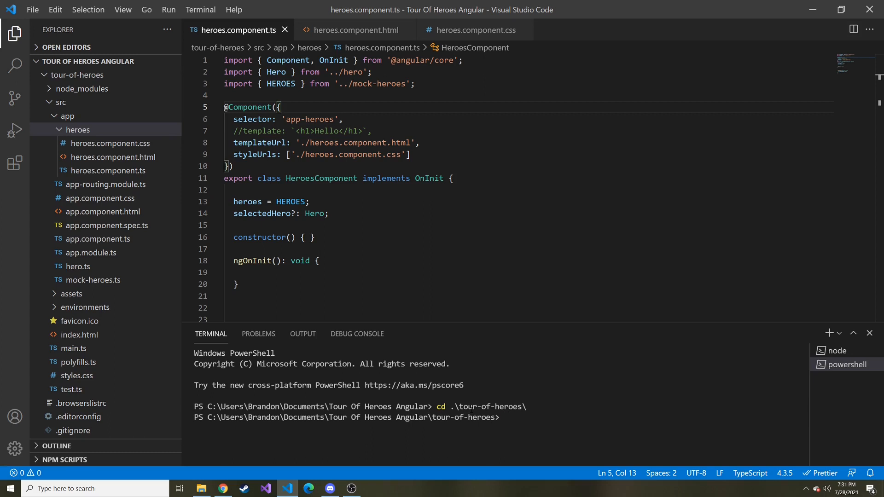
text(cd .\src\)
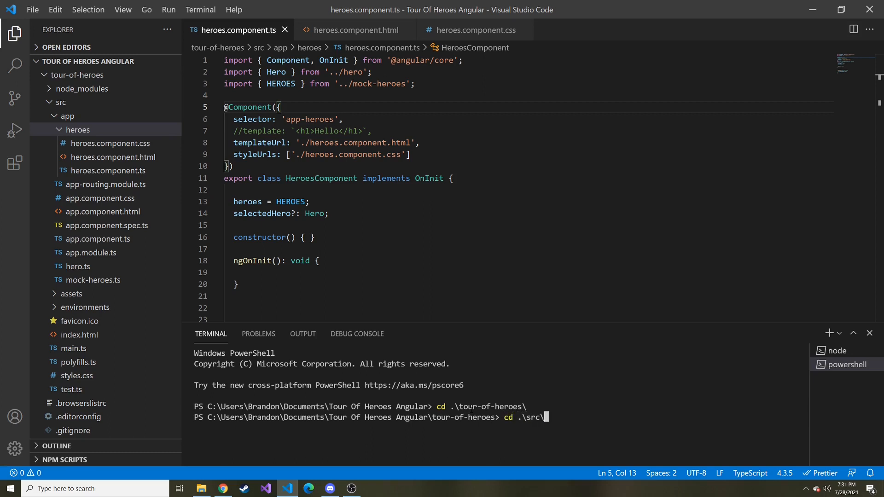
key(Return)
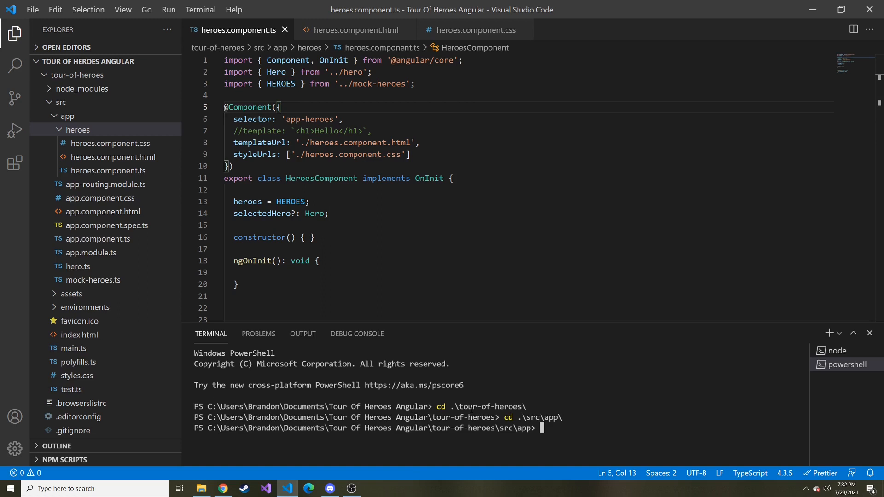
- Run ng g c hero-detail to generate the hero-detail component files
text(ng g)
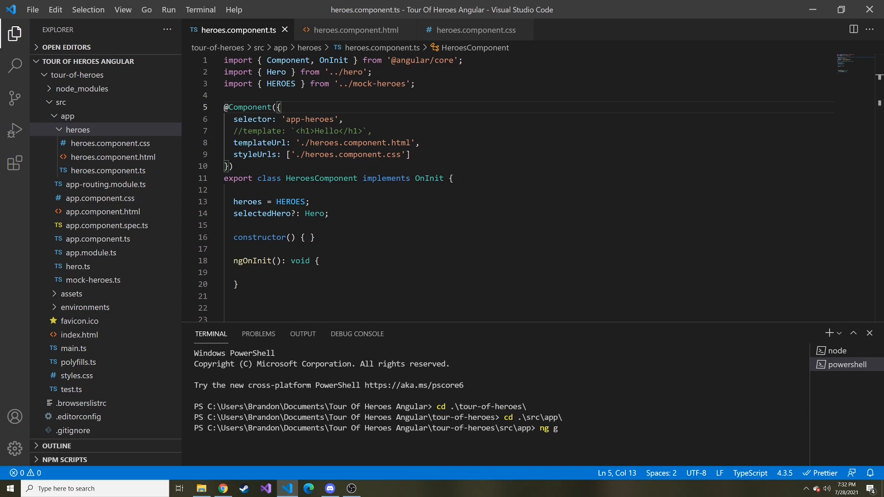
text(c)
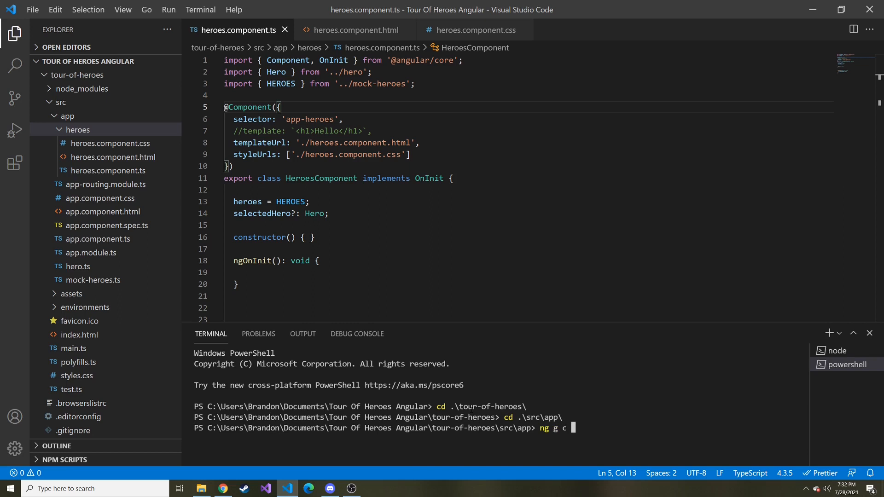
text(hero-detail)
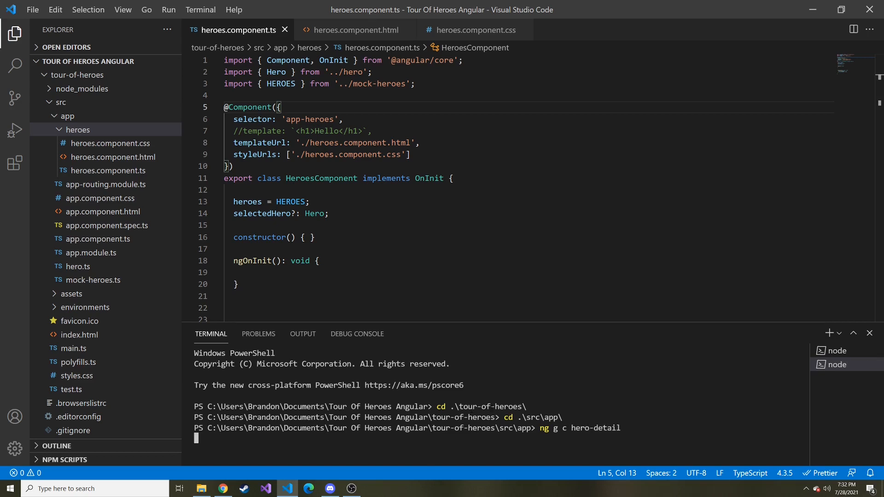
key(Return)
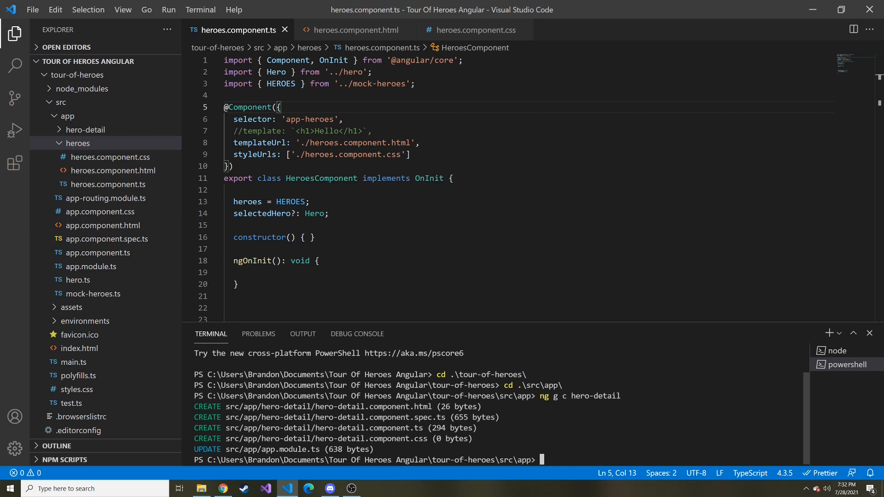
- Delete hero-detail.component.spec.ts from the new hero-detail folder, moving it to the Recycle Bin
click(85, 129)
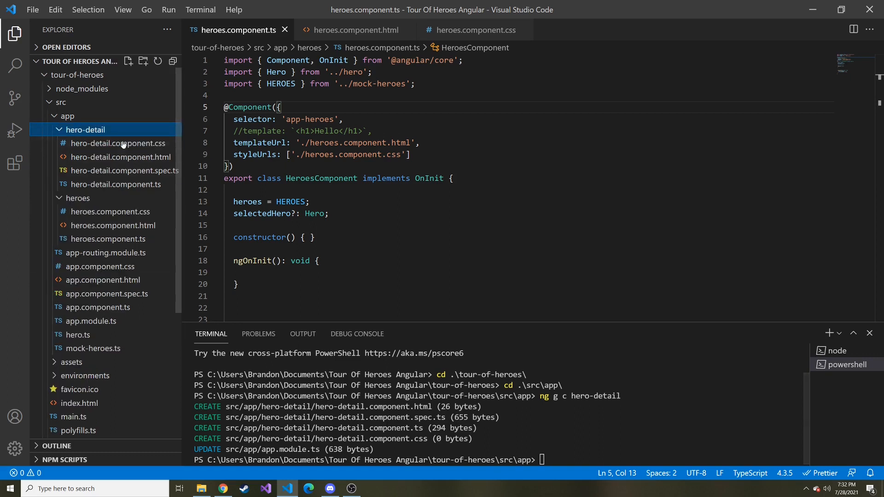
mouse_move(134, 172)
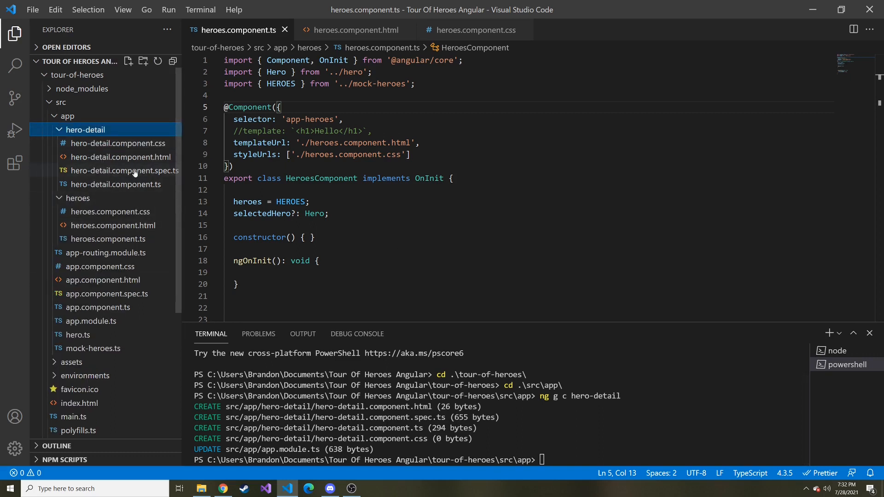
mouse_move(155, 174)
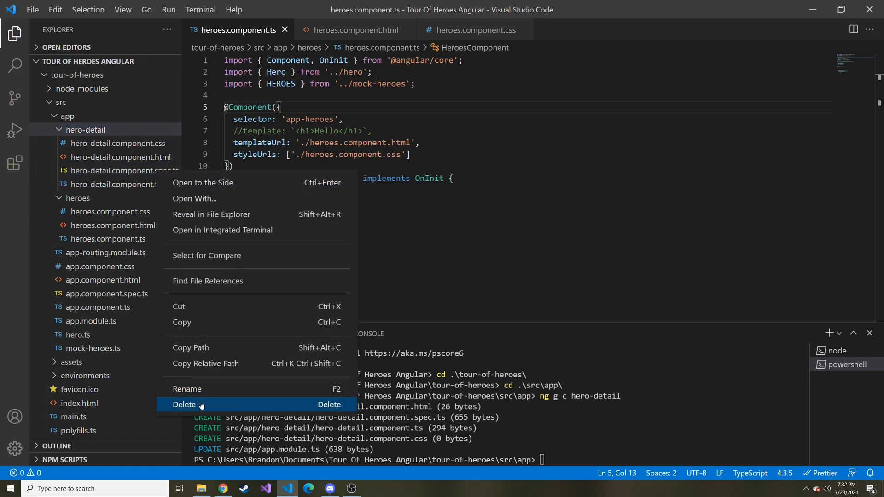
click(184, 405)
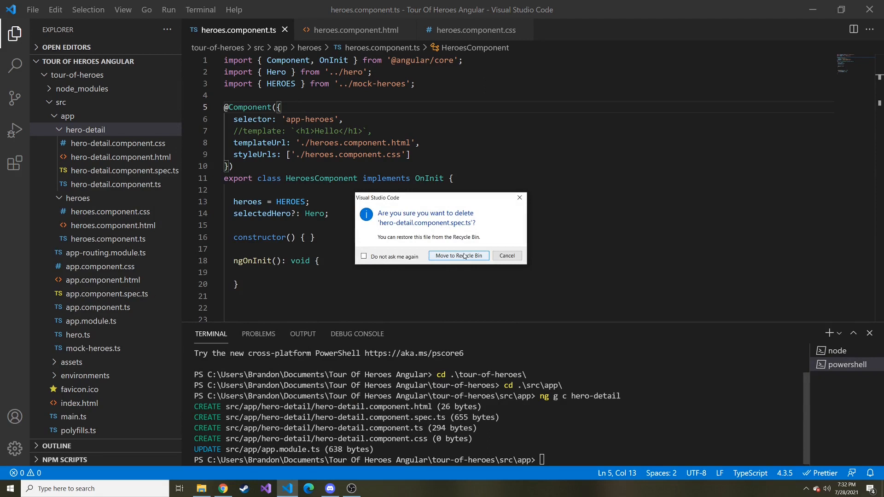
click(459, 255)
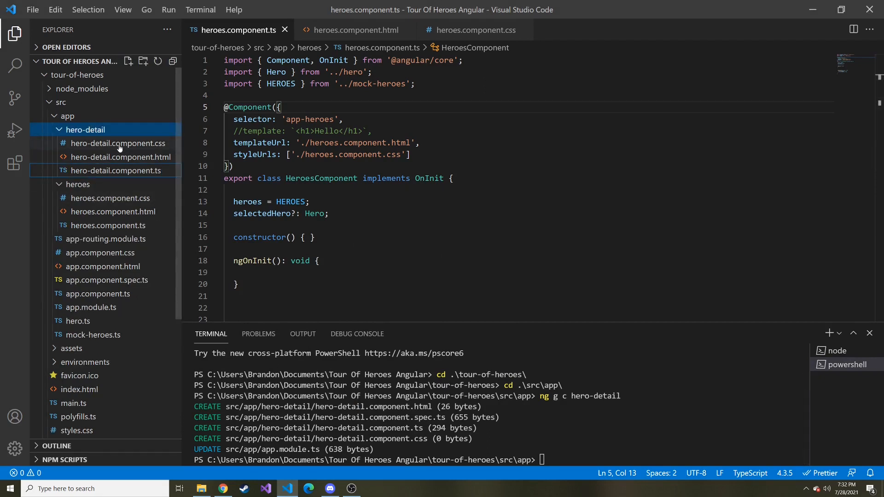
- Open hero-detail.component.ts and its template showing the 'hero-detail works!' paragraph
click(116, 170)
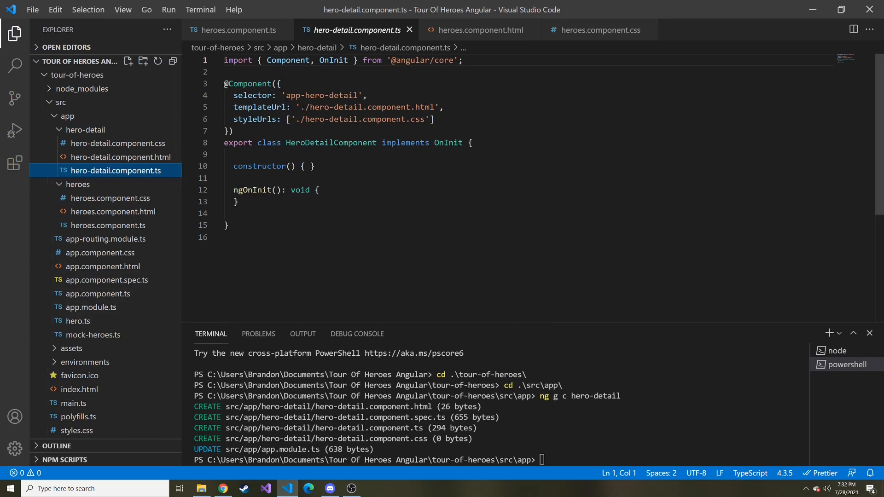
double_click(322, 95)
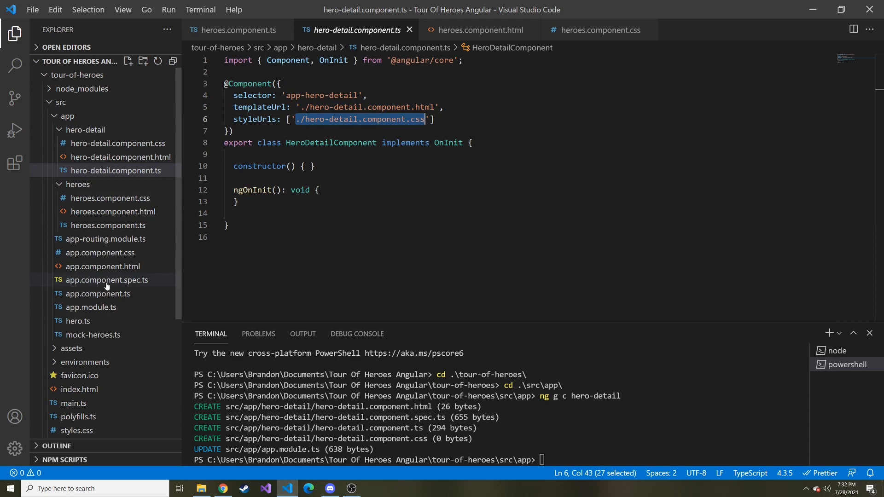
click(91, 308)
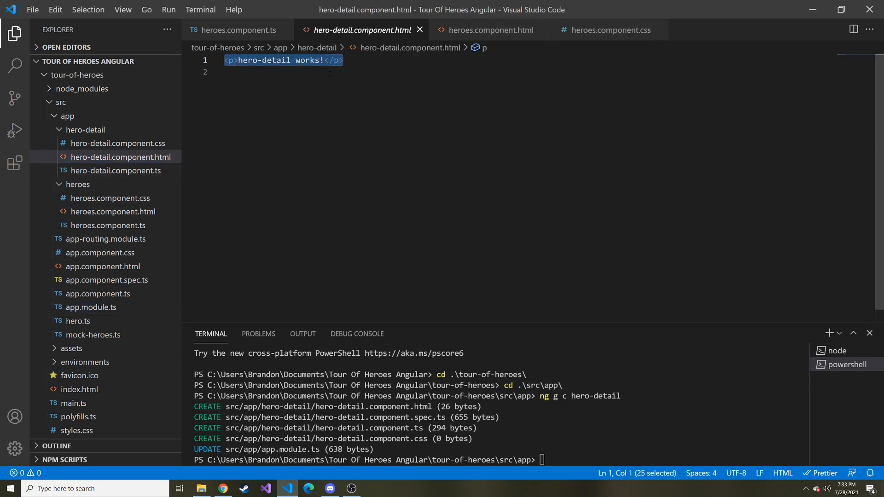
mouse_move(160, 172)
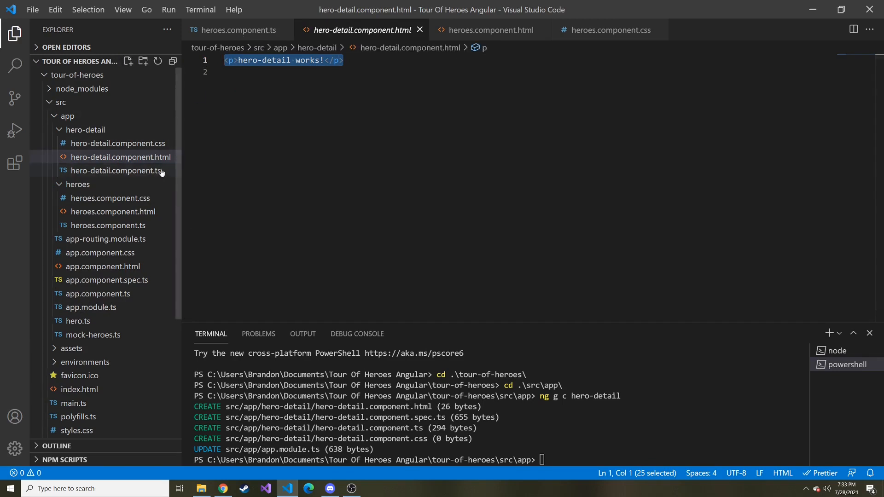
- Add an <app-hero-detail> element under app-heroes in app.component.html and save
click(116, 171)
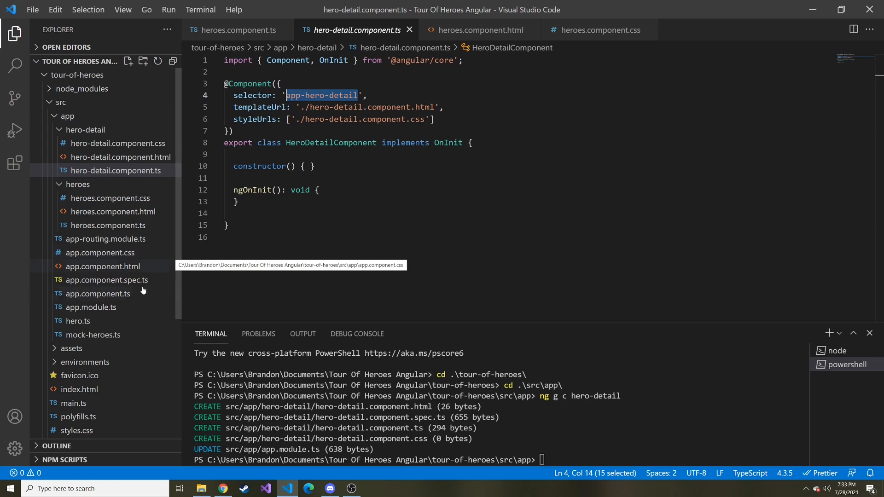
mouse_move(123, 276)
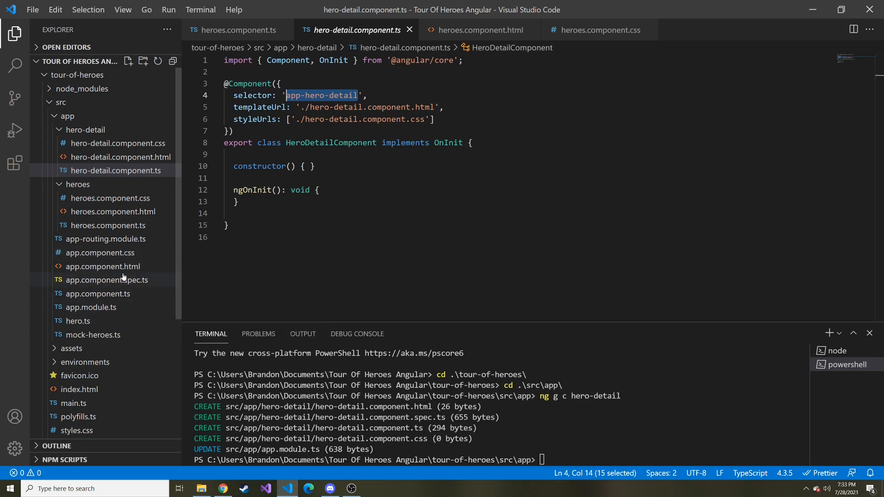
click(102, 266)
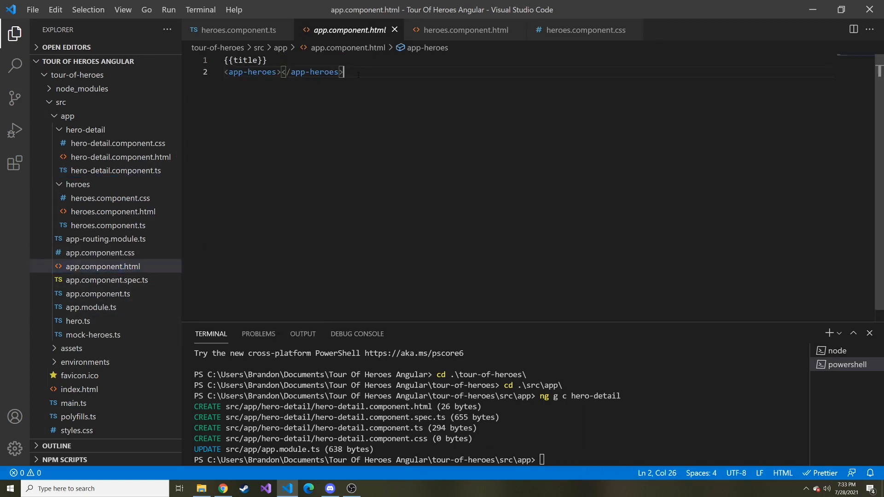
text(app-hero-detail></app-hero-detail>)
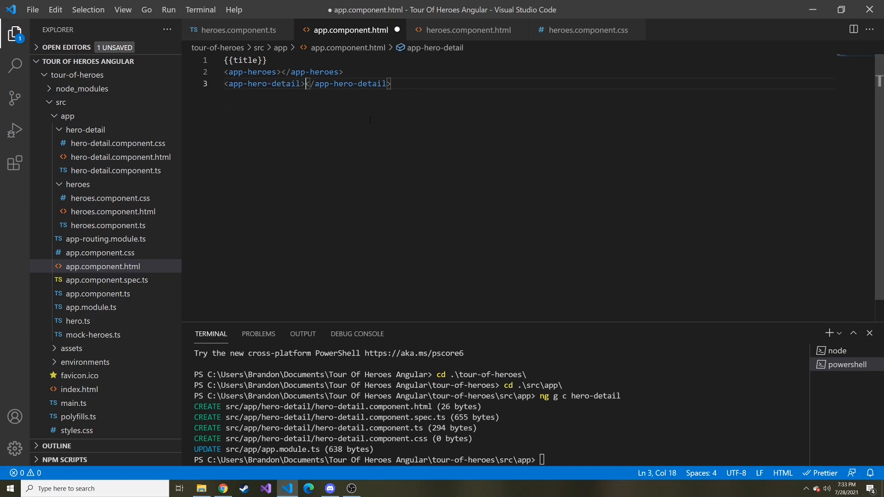
key(ctrl+s)
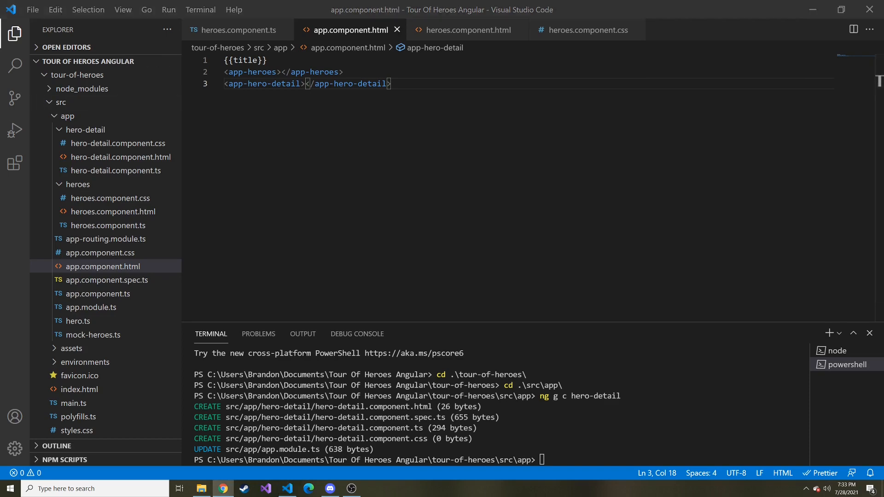
- Check 'hero-detail works!' in the browser, then return to heroes.component.ts
click(223, 488)
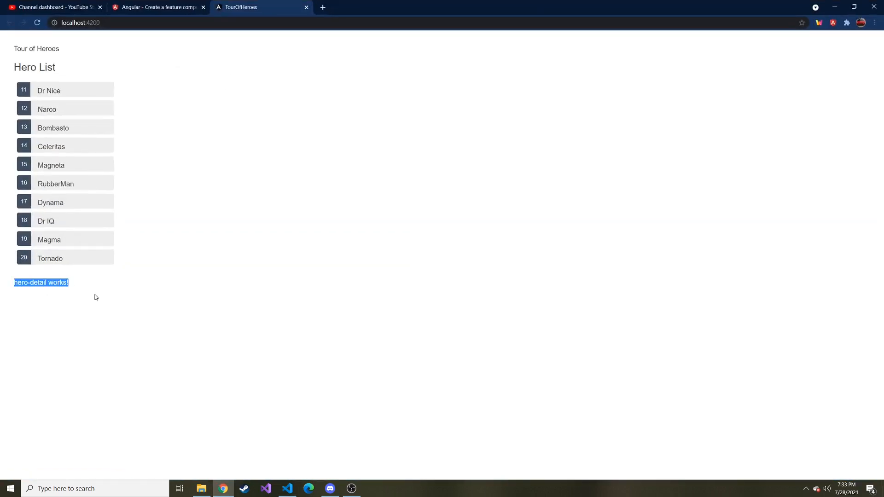
click(265, 488)
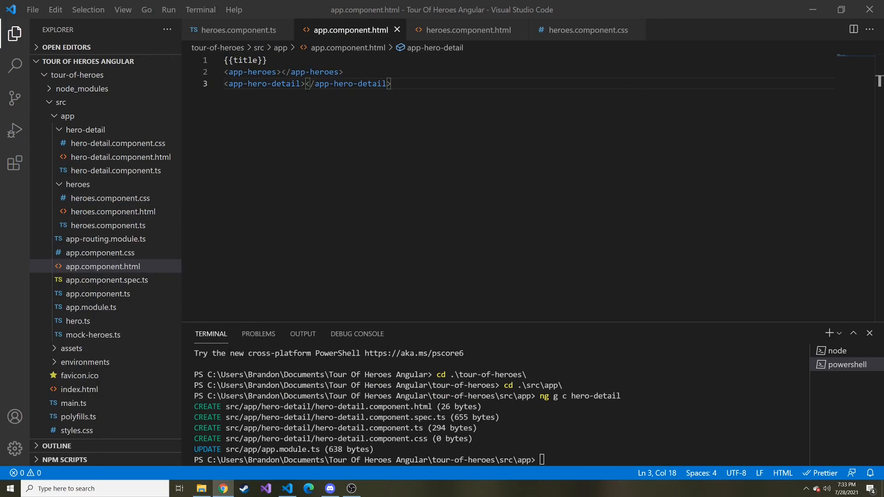
click(391, 84)
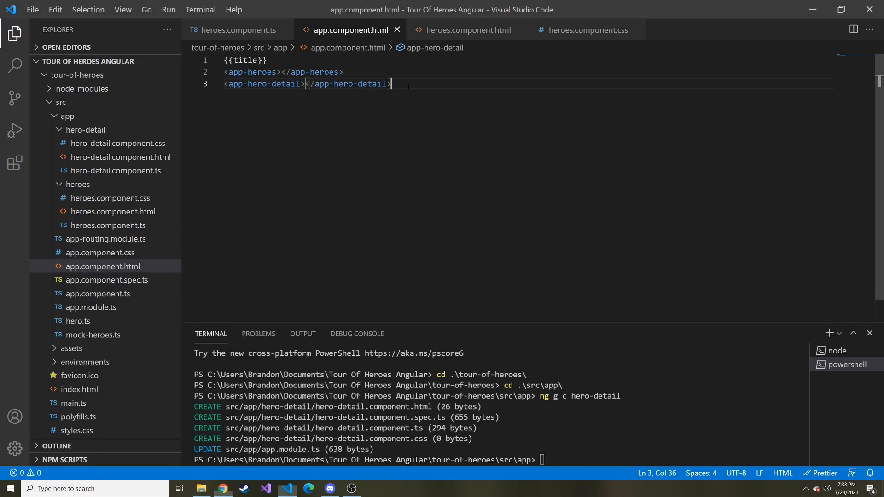
click(237, 30)
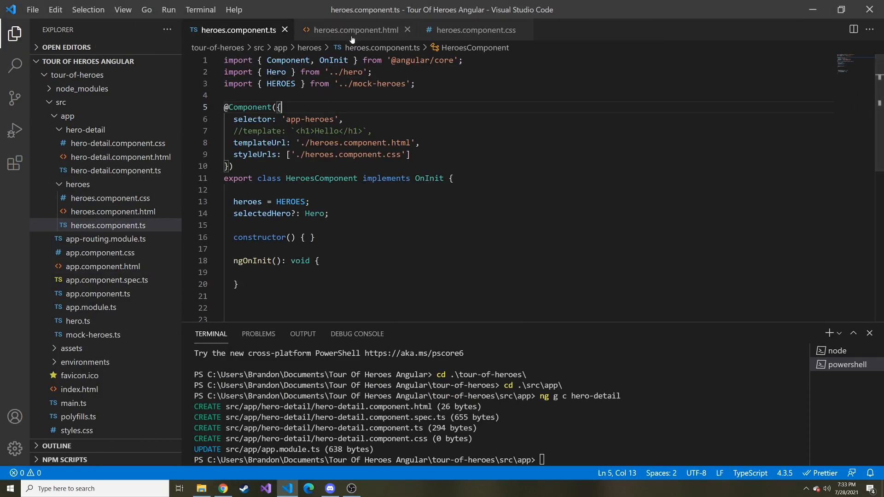
- Move the selectedHero detail markup from the heroes template into hero-detail.component.html inside <div *ngIf="selectedHero">
click(356, 29)
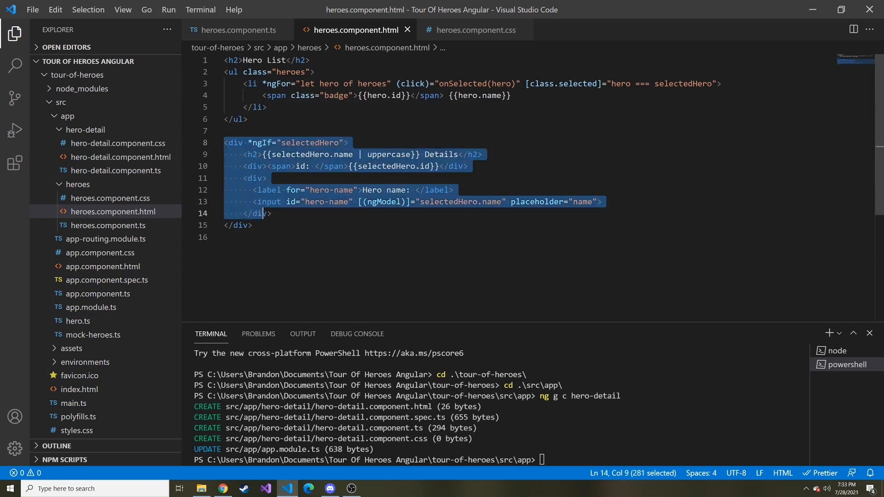
key(Delete)
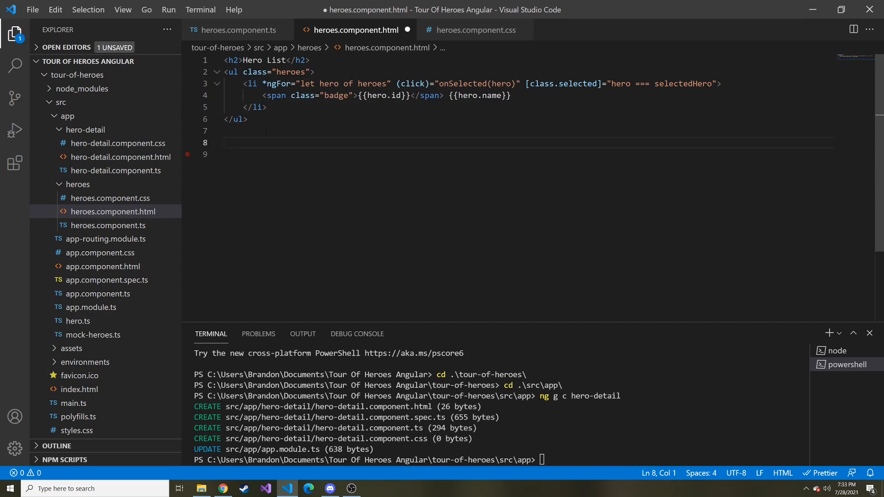
click(120, 156)
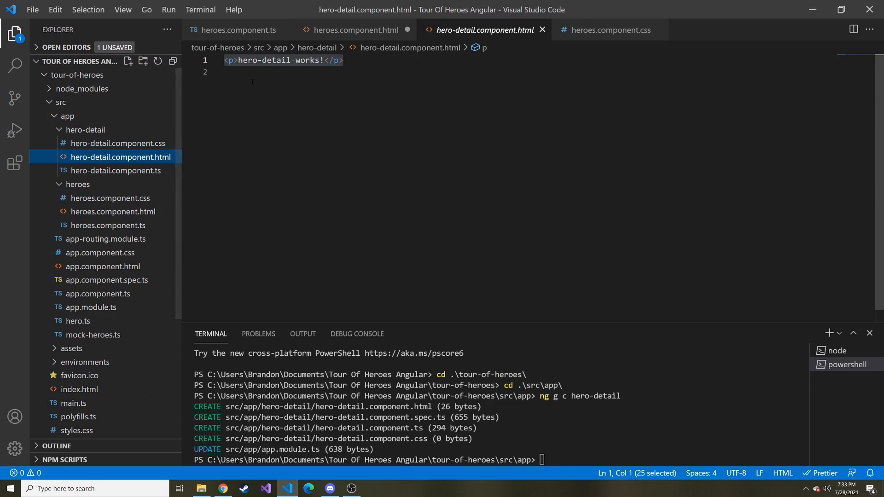
click(345, 61)
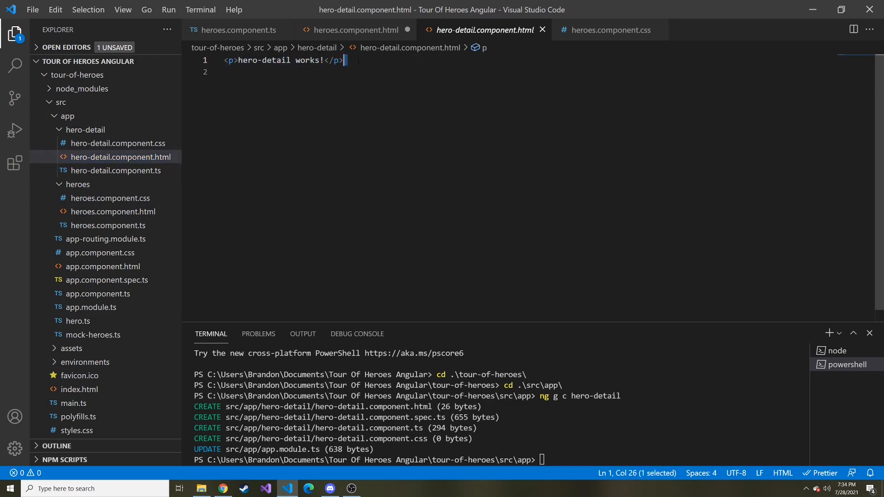
text(<div *ngIf="selectedHero">)
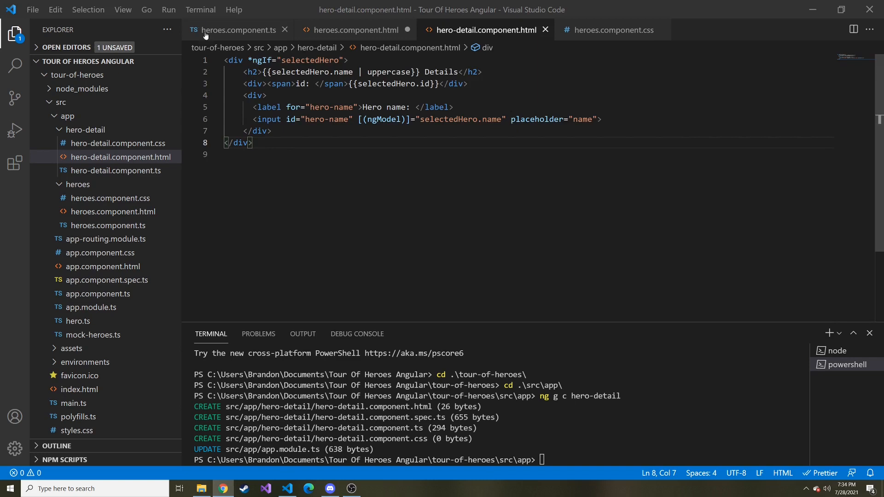
mouse_move(236, 29)
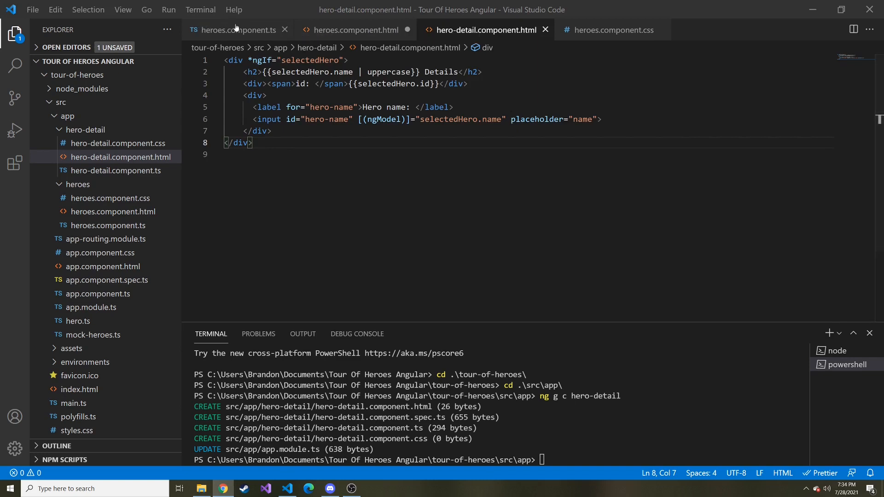
mouse_move(236, 30)
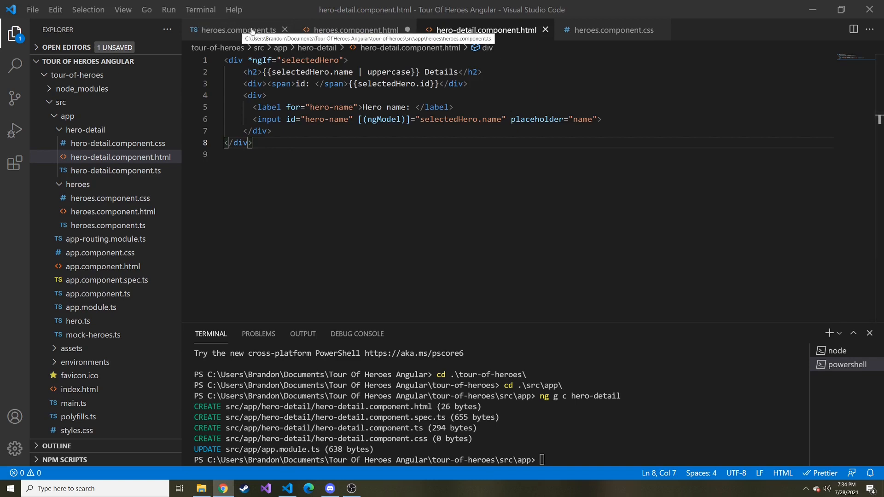
- Close the heroes component template and stylesheet tabs and open hero-detail.component.ts
click(237, 29)
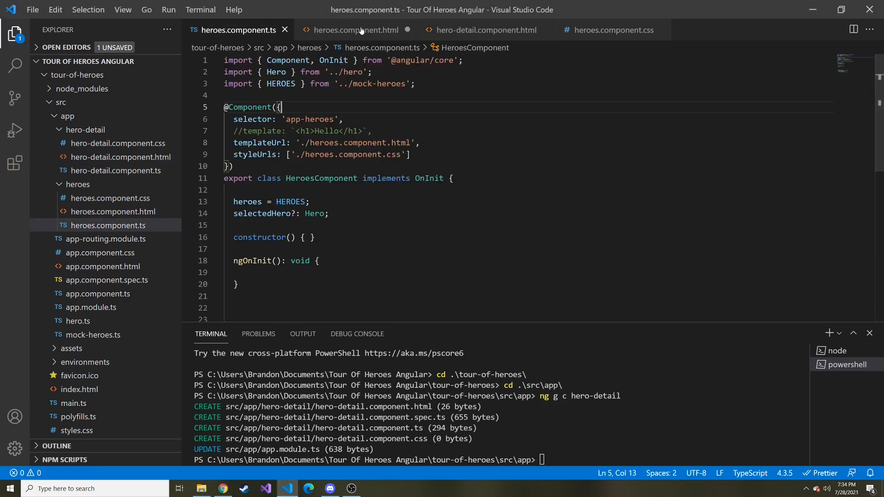
click(356, 30)
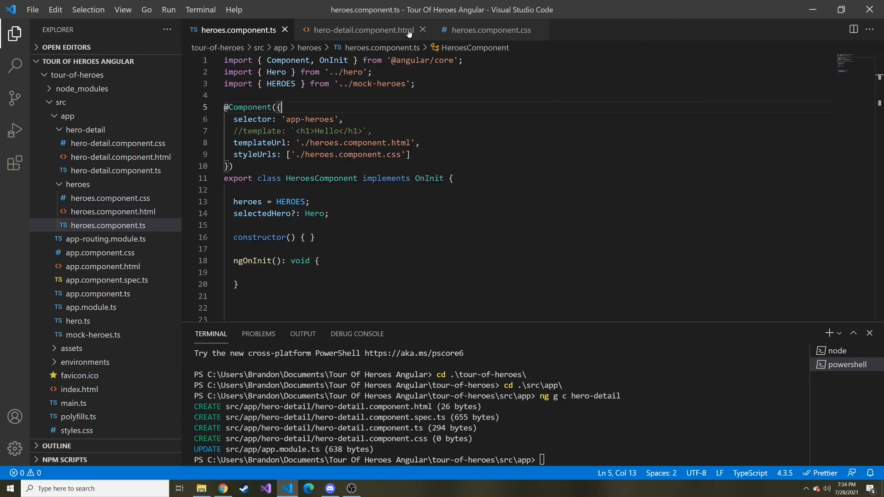
click(361, 29)
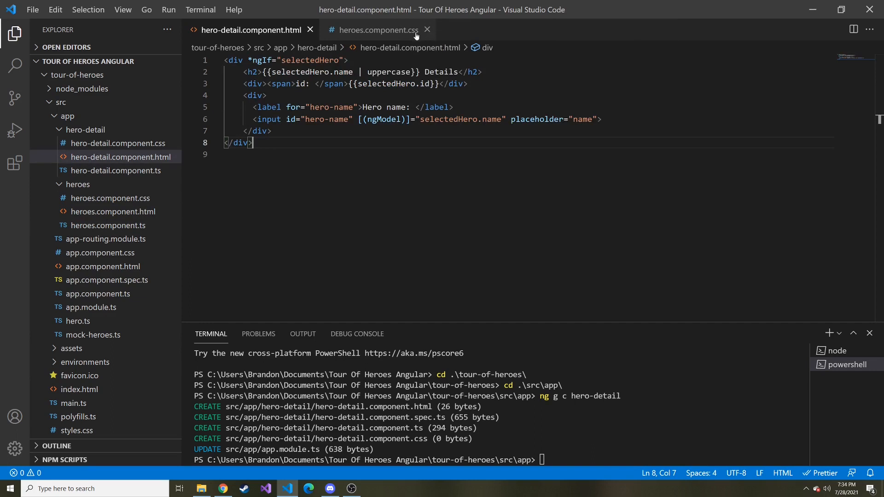
click(426, 29)
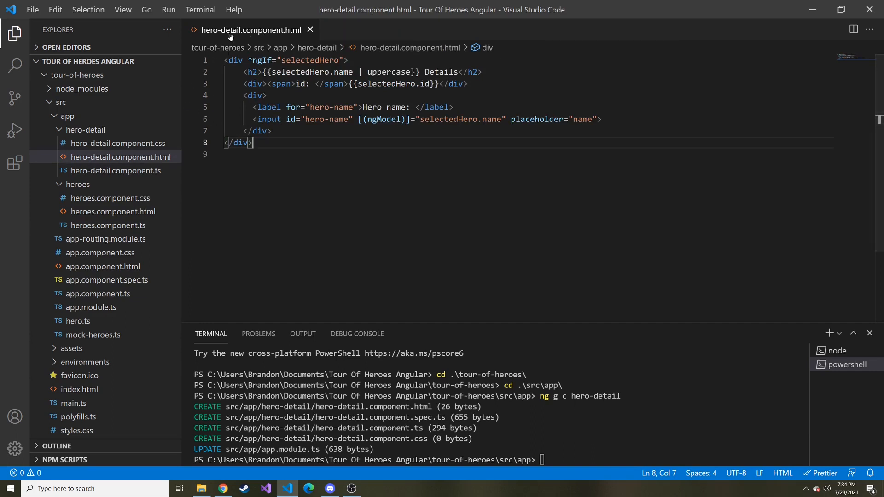
click(115, 170)
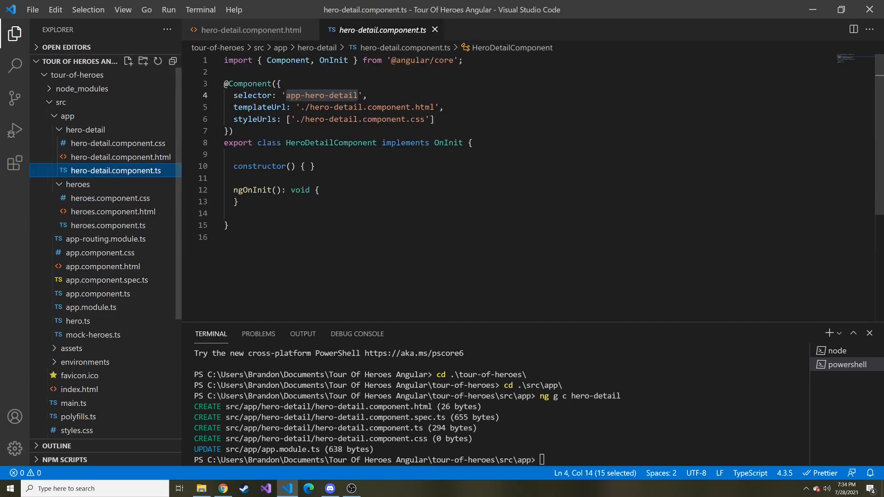
key(Enter)
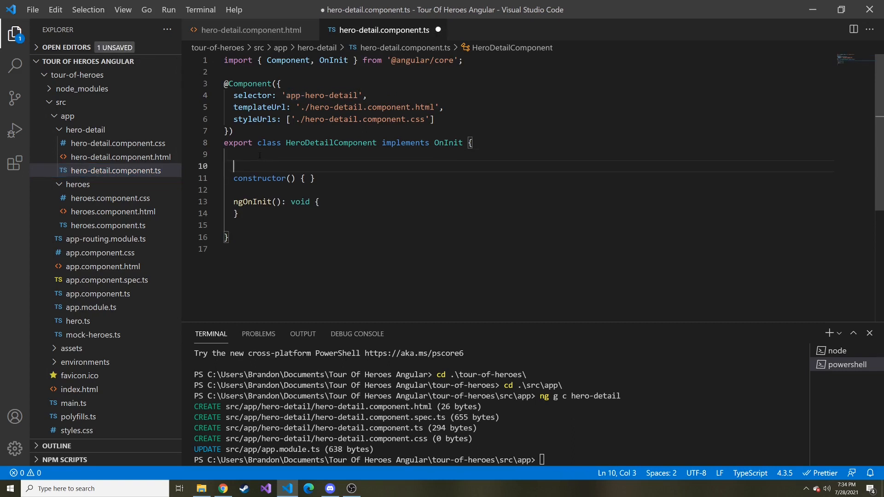
key(Enter)
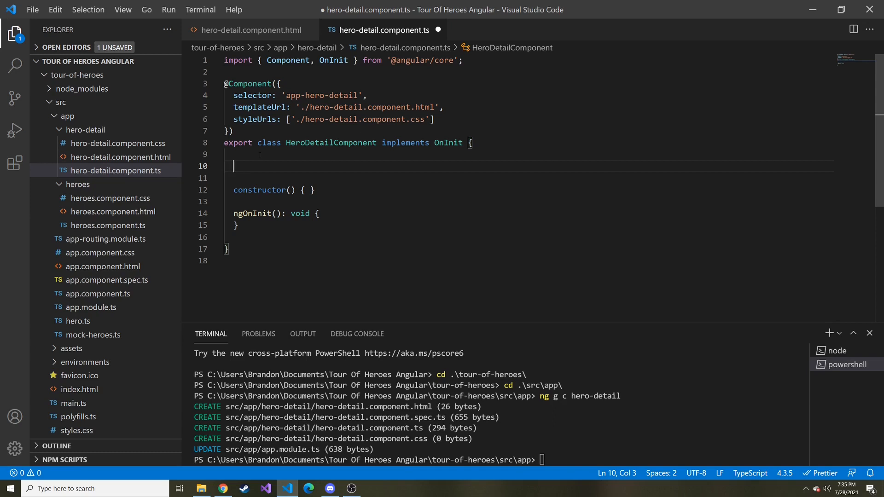
text(@)
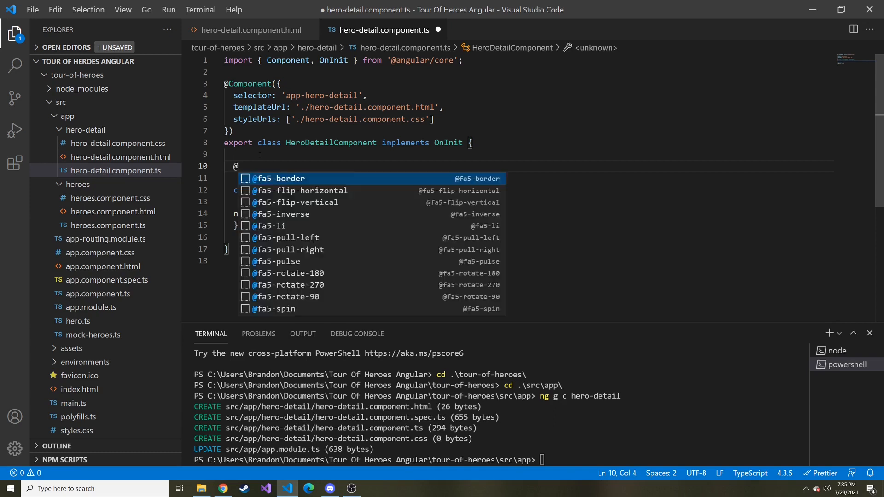
text(Input)
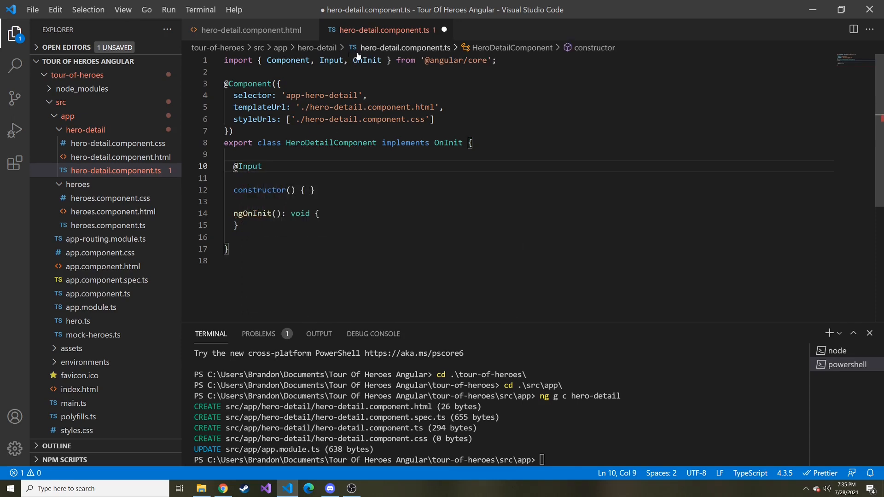
double_click(331, 61)
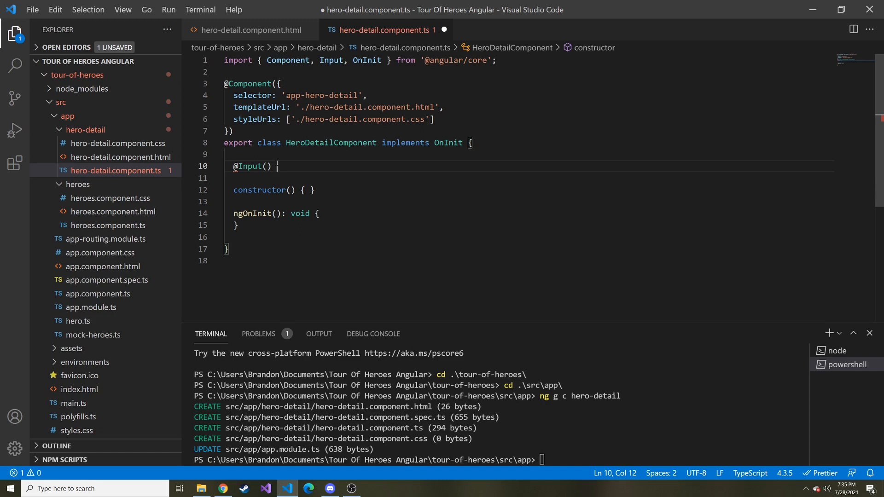
text(hero)
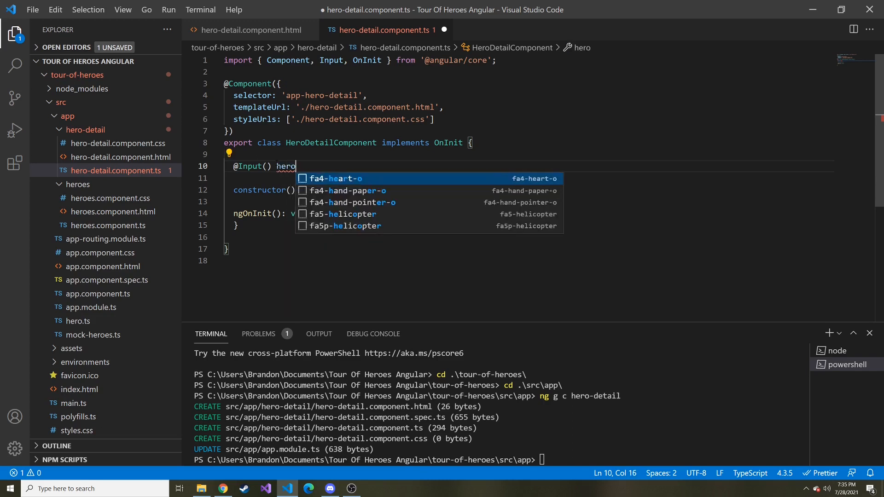
text(?)
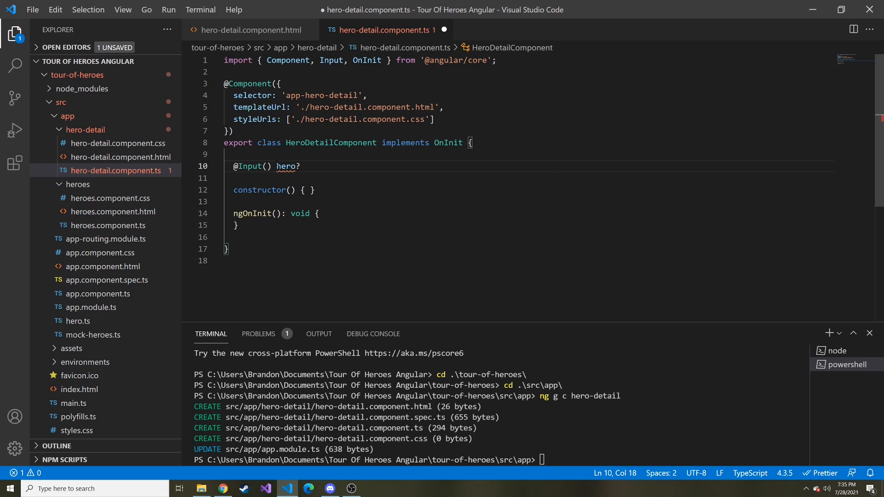
text(: h)
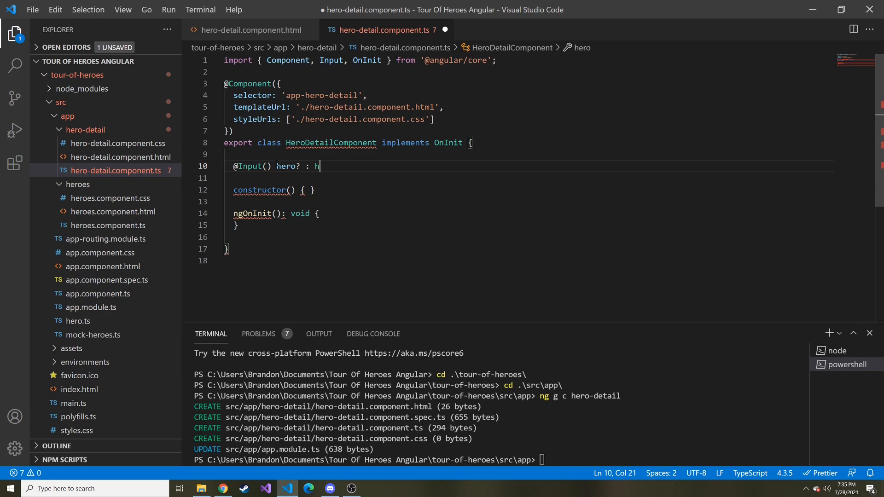
text(ero)
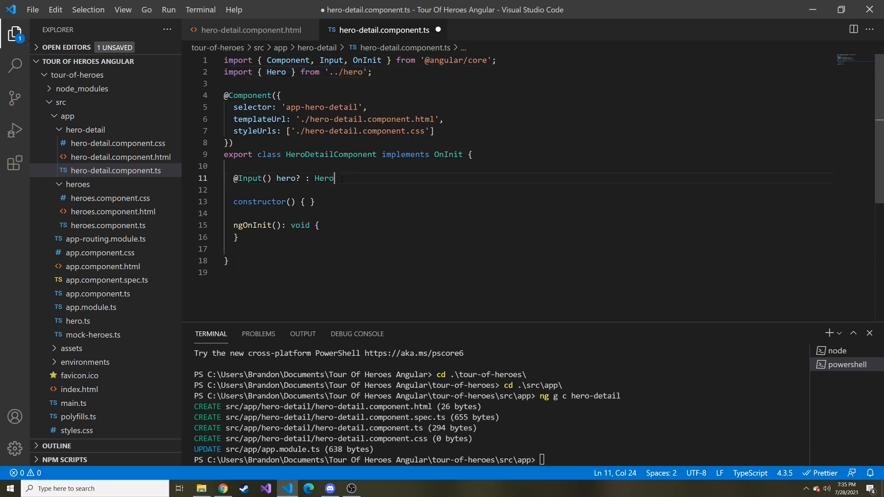
text(;)
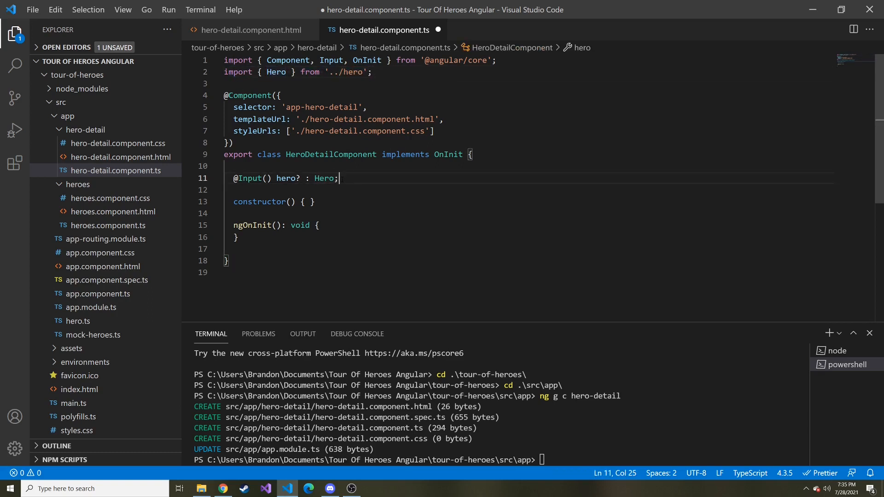
mouse_move(323, 178)
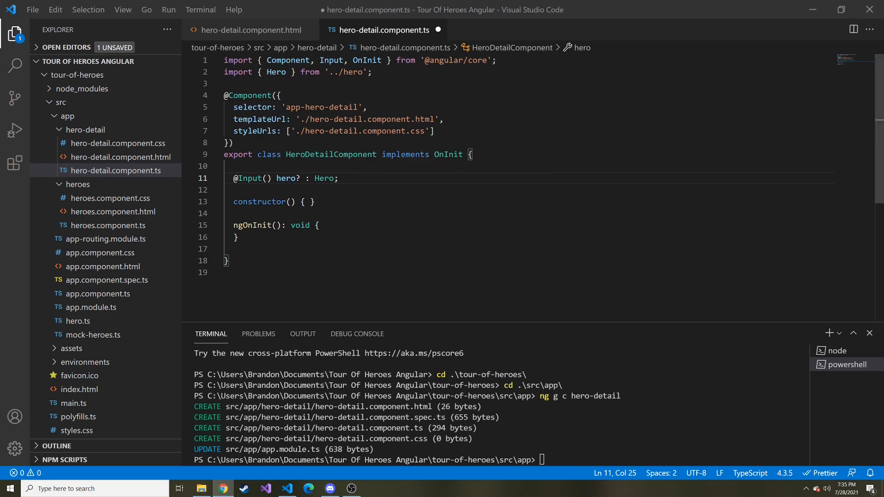
double_click(287, 177)
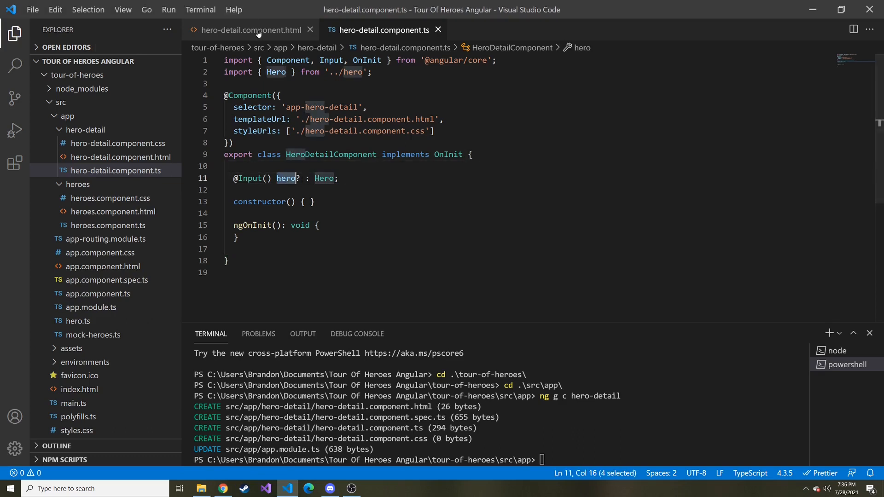
- Replace every selectedHero in hero-detail.component.html with hero and save
click(250, 29)
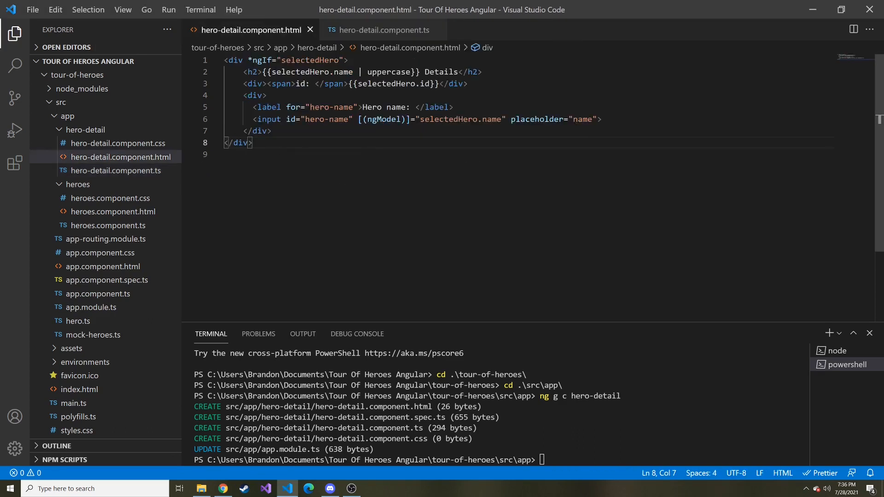
double_click(310, 61)
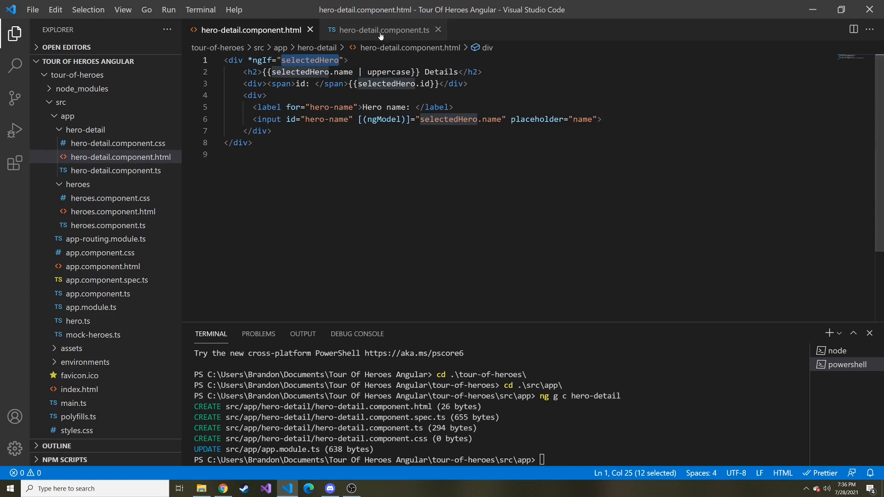
click(383, 30)
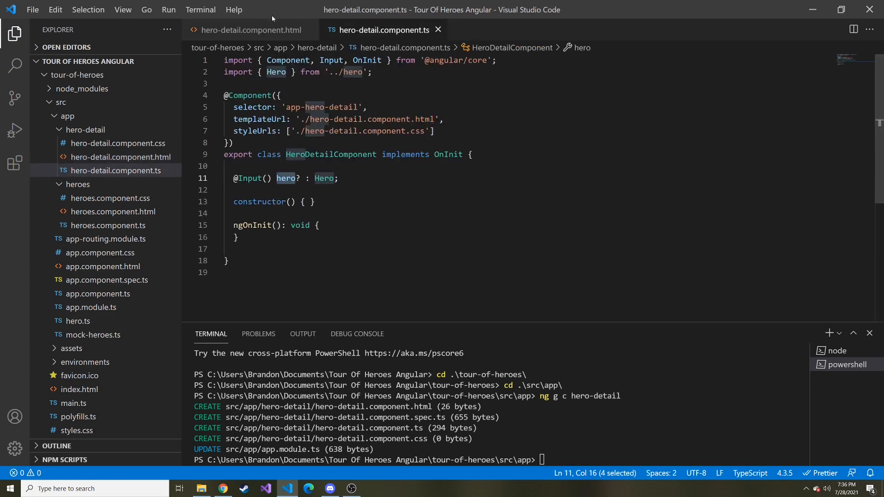
click(250, 29)
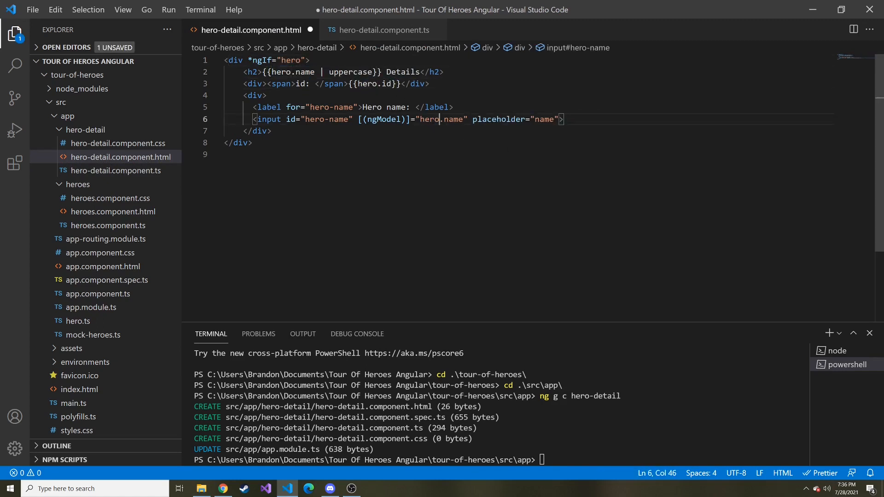
key(ctrl+s)
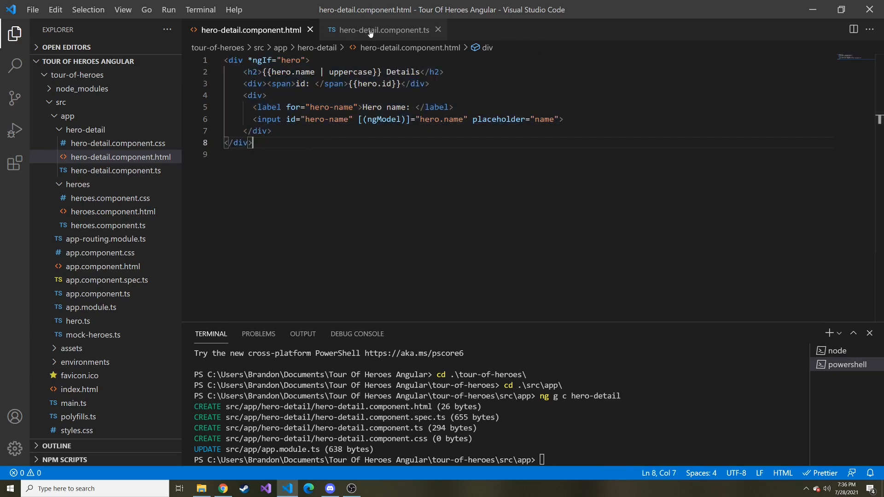
- Add <app-hero-detail [hero]="selectedHero"> to heroes.component.html, binding the hero input
click(383, 29)
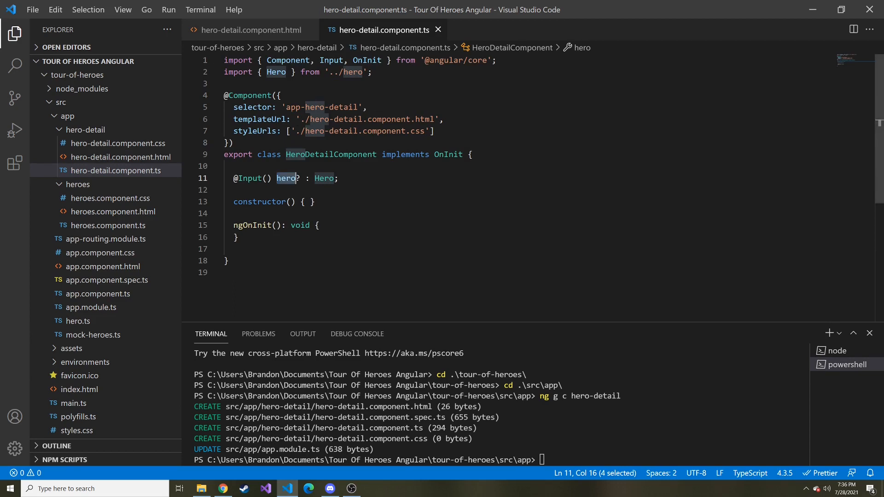
double_click(321, 107)
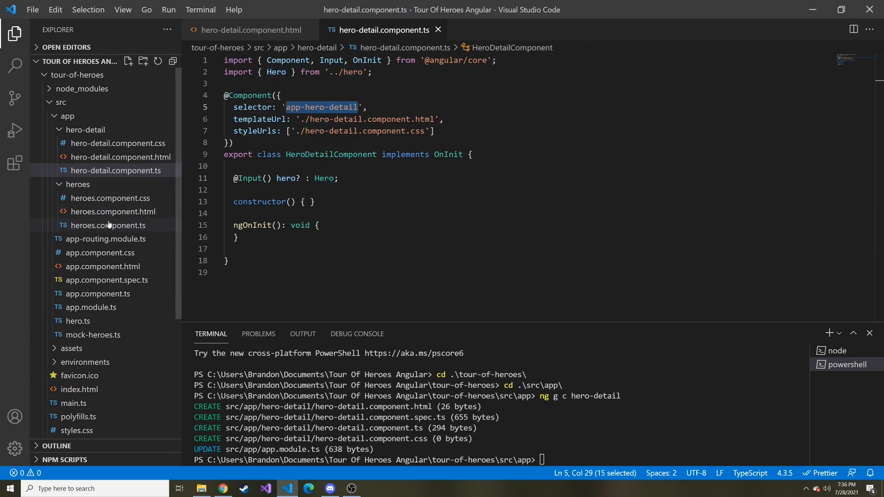
click(113, 212)
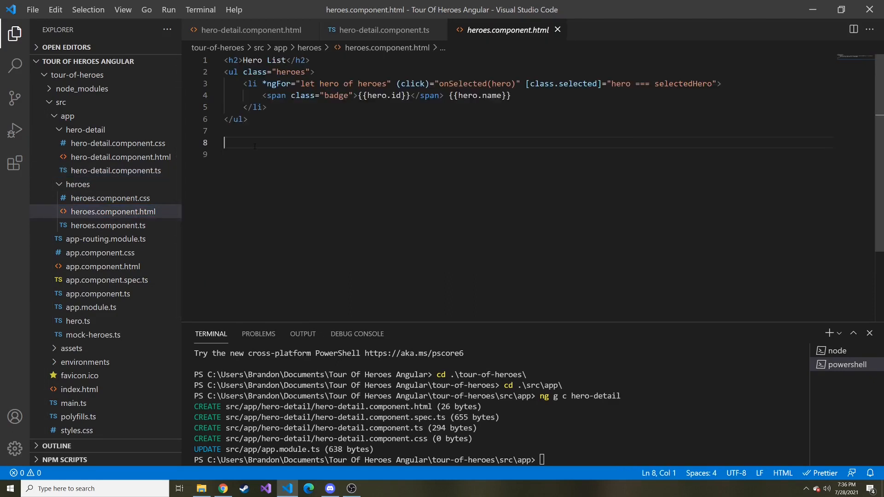
text(<app-hero-detail)
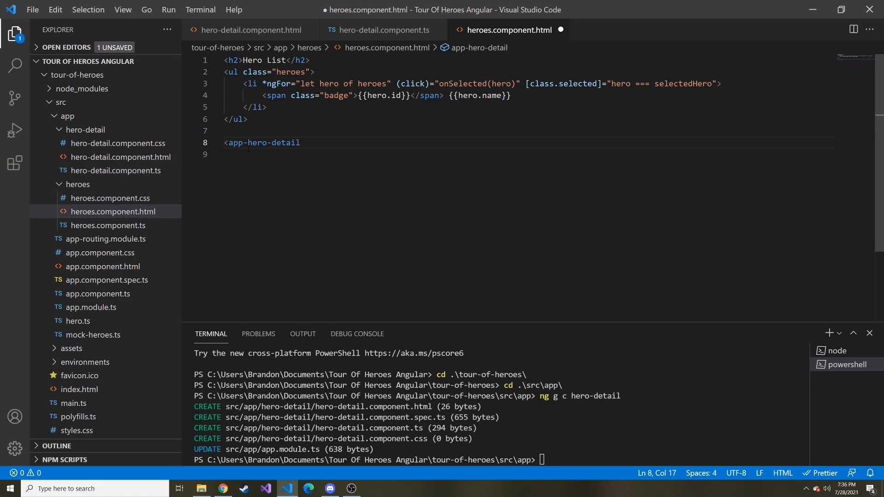
text(></app-hero-detail>)
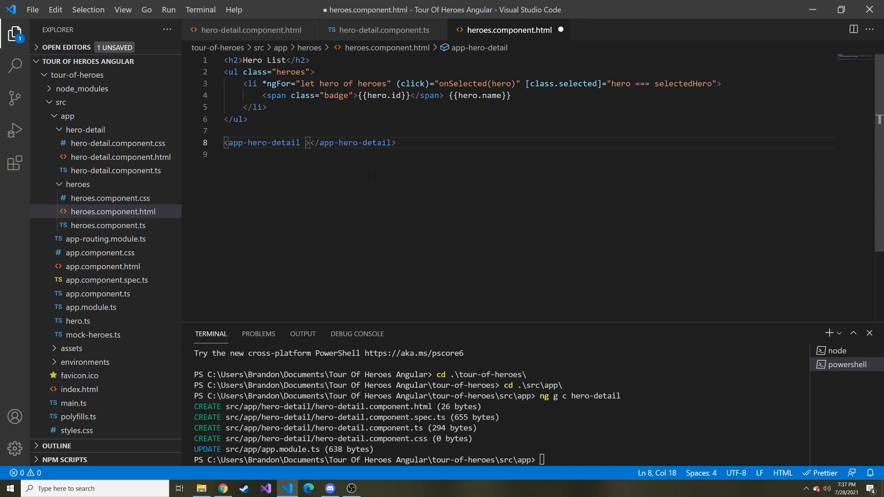
text([])
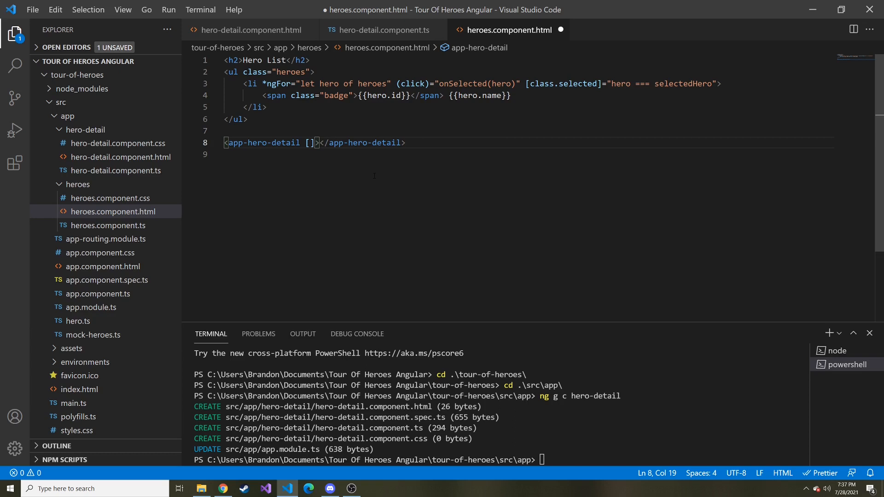
text(hero)
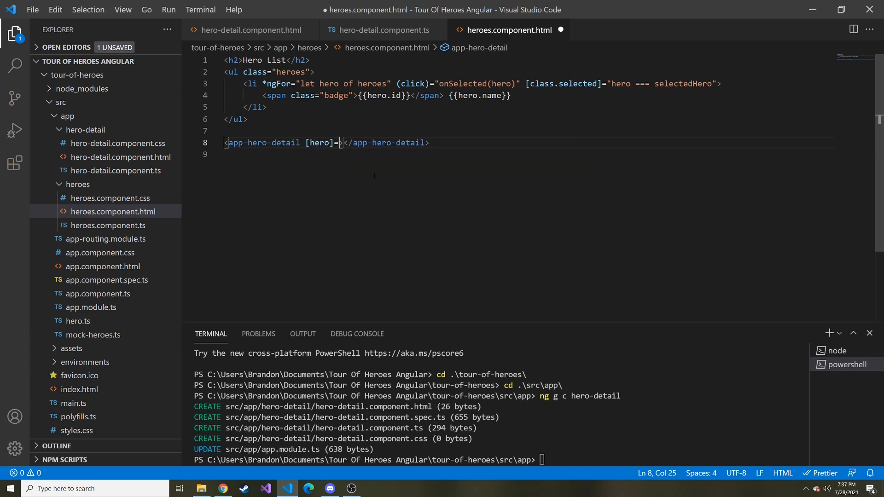
text(")
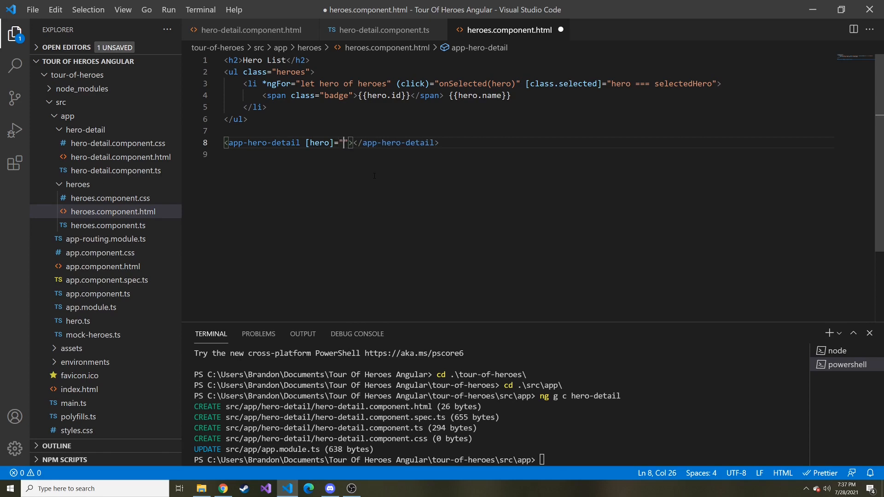
text(selected)
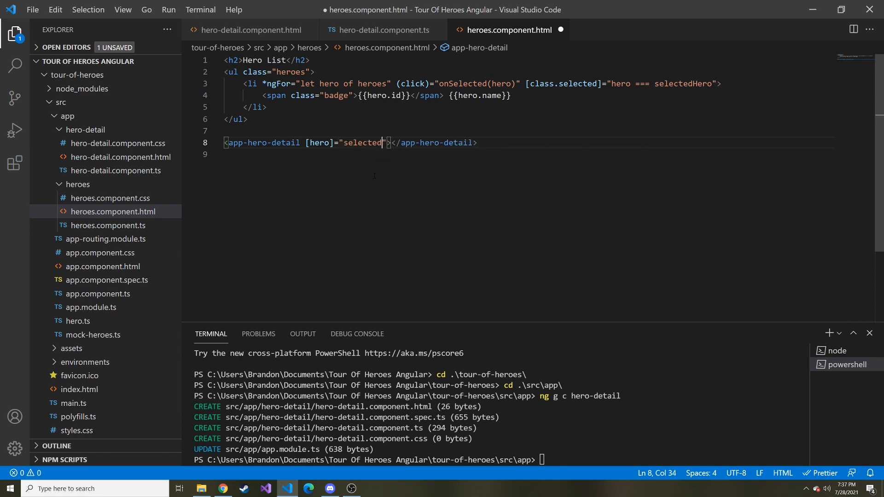
text(Hero)
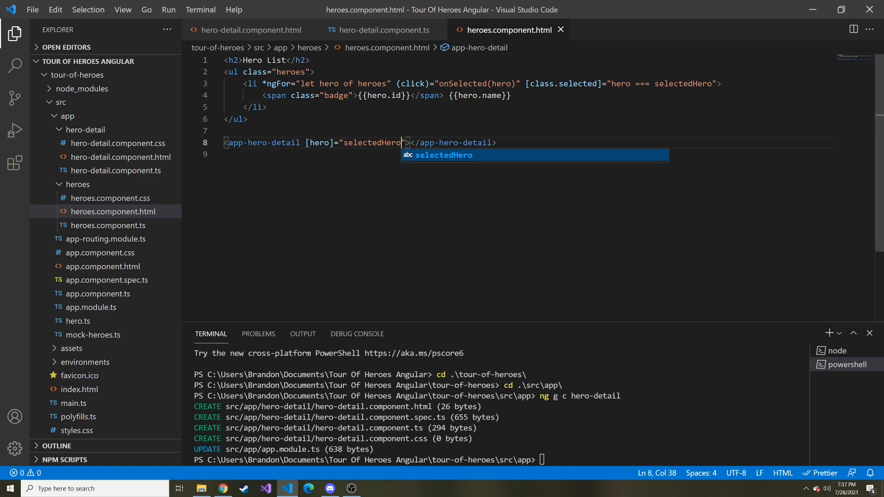
mouse_move(86, 166)
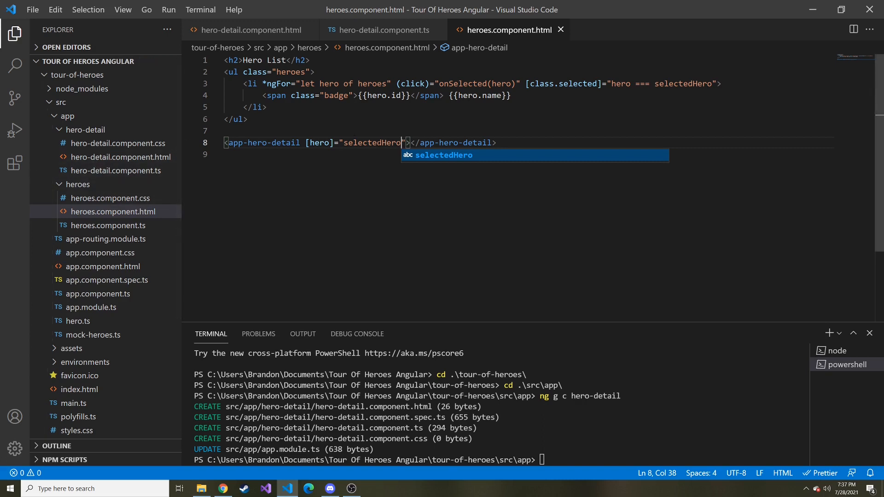
- Select Dr Nice, Narco and Dr IQ to view their details, then rename Dr IQ to 'Dr Ir'
key(Escape)
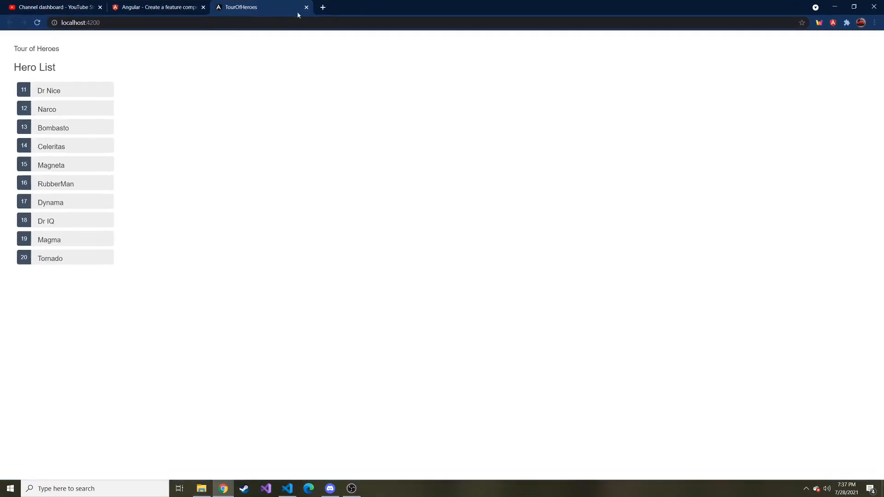
mouse_move(71, 146)
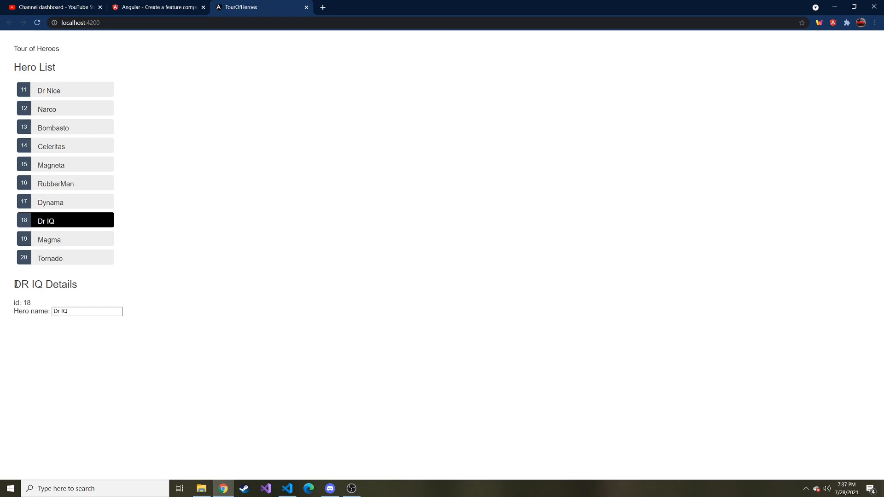
mouse_move(107, 73)
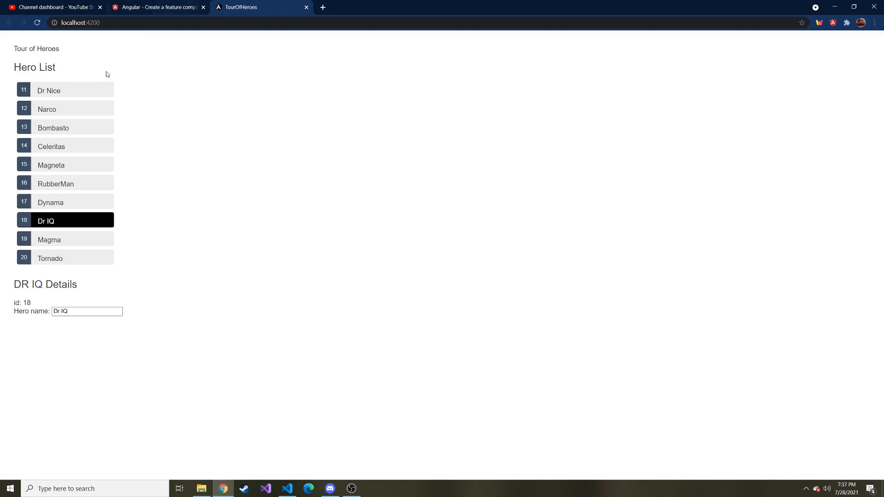
mouse_move(79, 303)
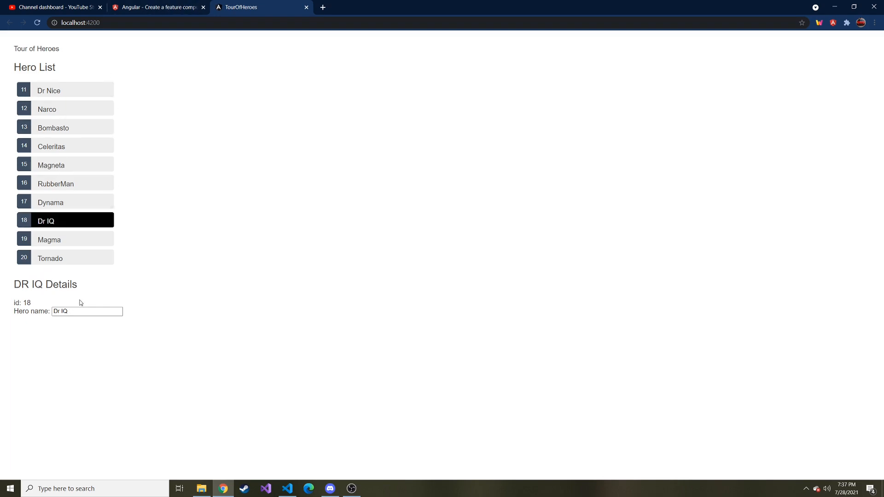
mouse_move(41, 289)
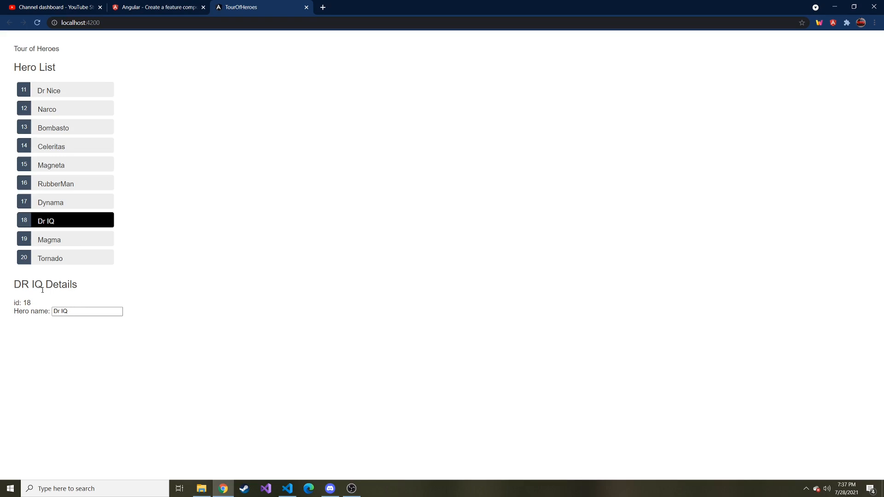
mouse_move(103, 126)
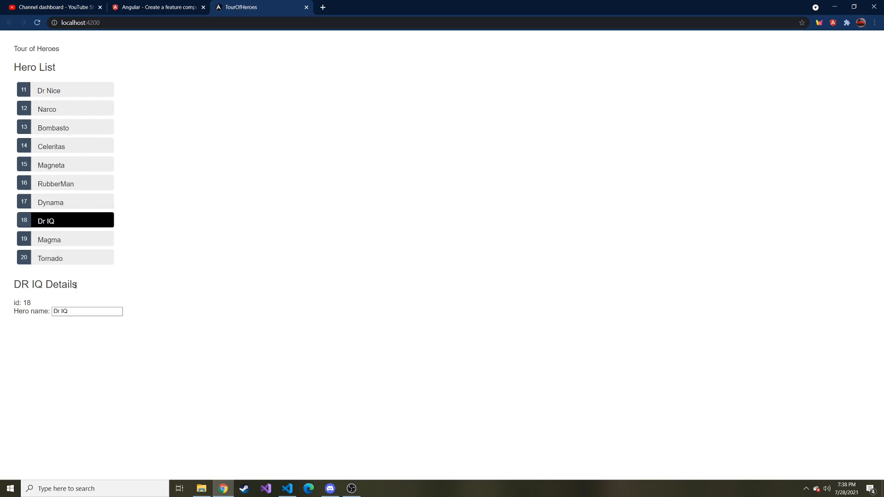
click(49, 91)
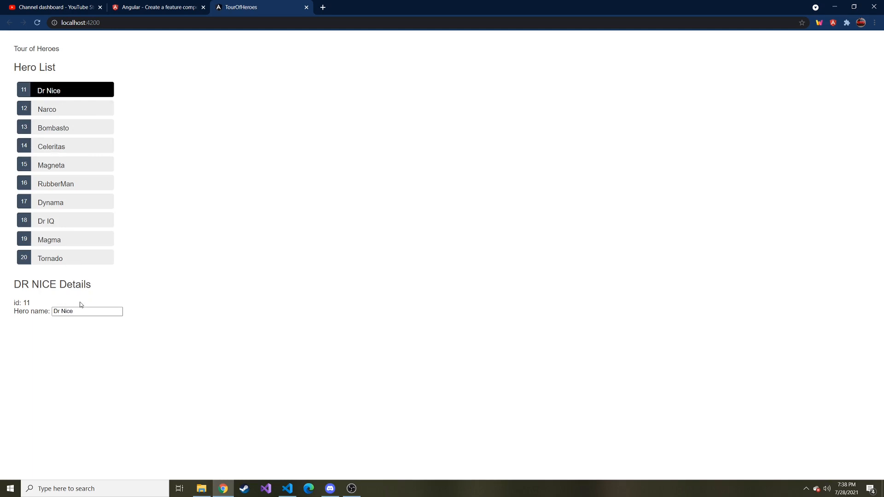
click(46, 109)
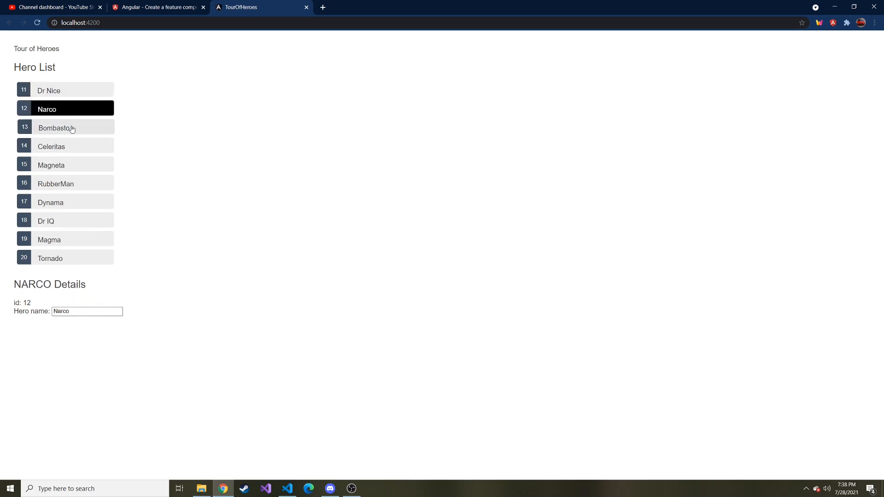
click(64, 220)
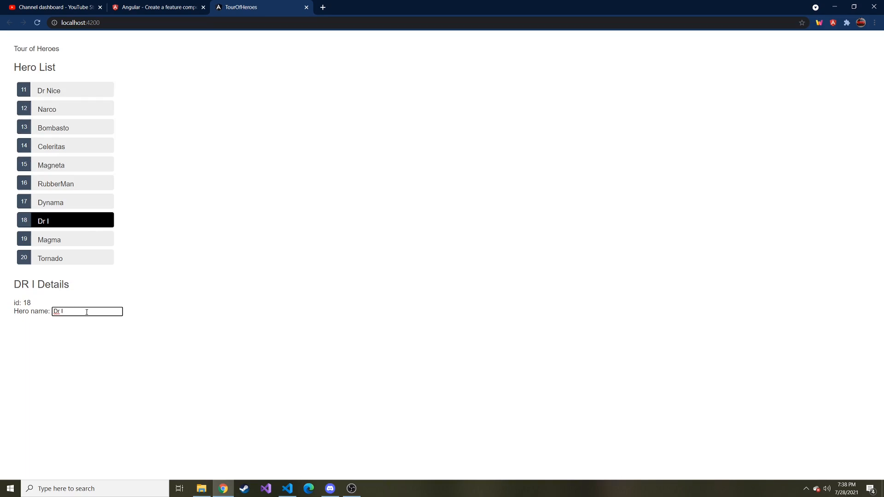
text(r)
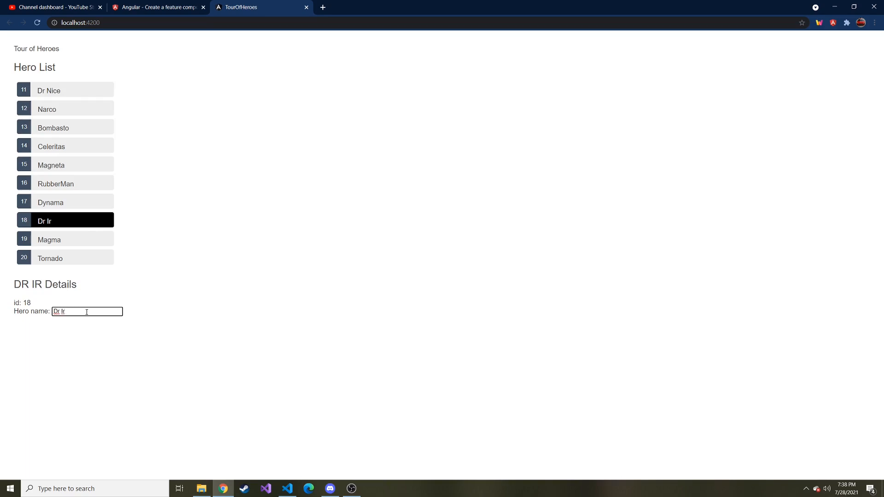
mouse_move(79, 309)
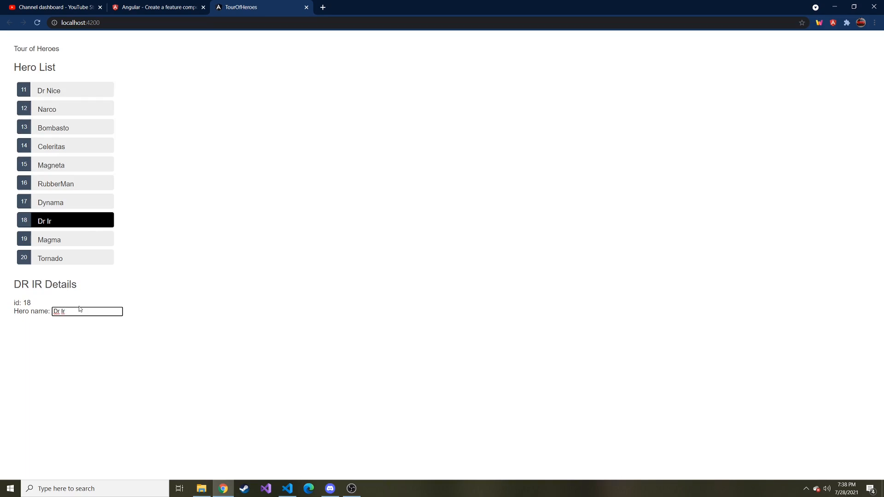
- Return to the editor and highlight selectedHero in the app-hero-detail binding on line 8
click(265, 488)
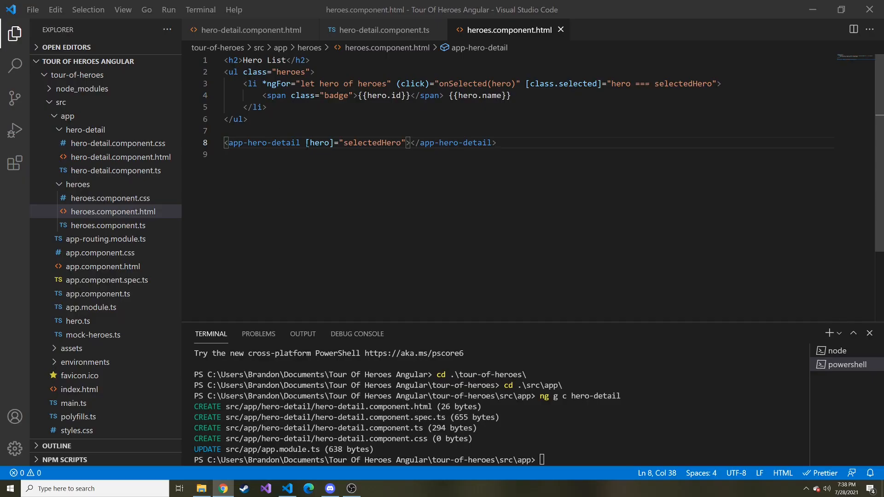
double_click(372, 143)
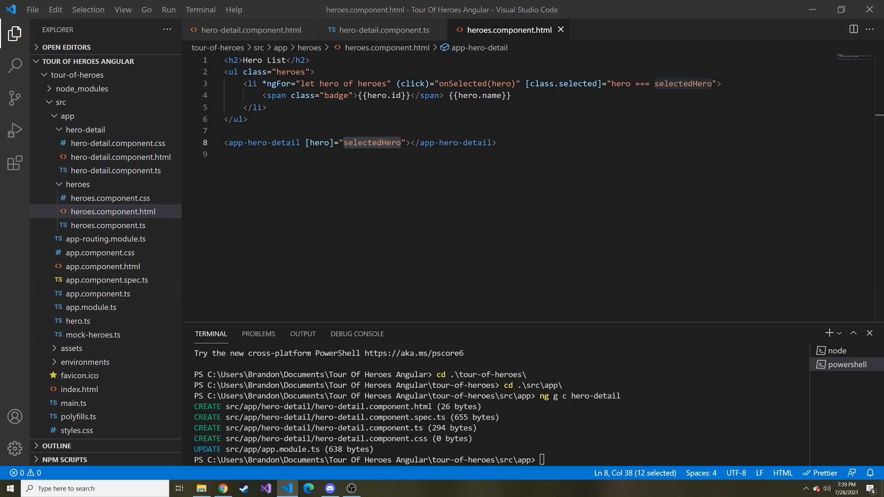
- Bring up the Angular tutorial's revised heroes.component.html example above 'What changed?'
click(223, 488)
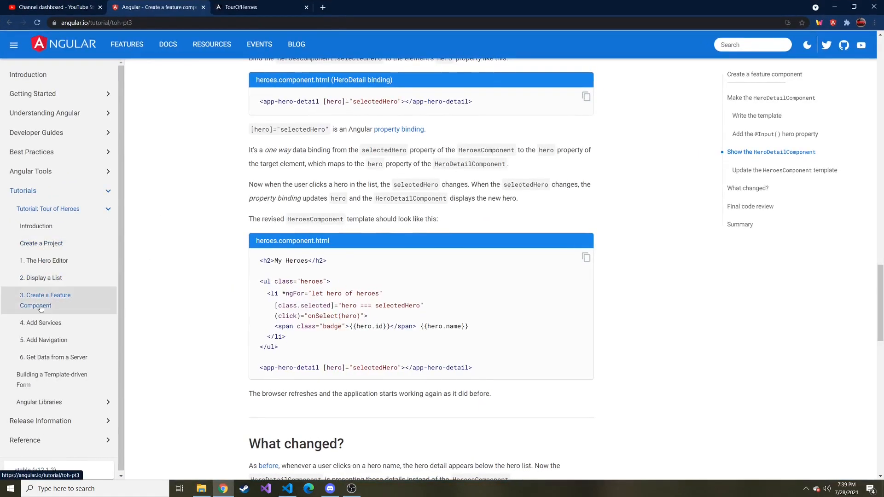
scroll(down, 3)
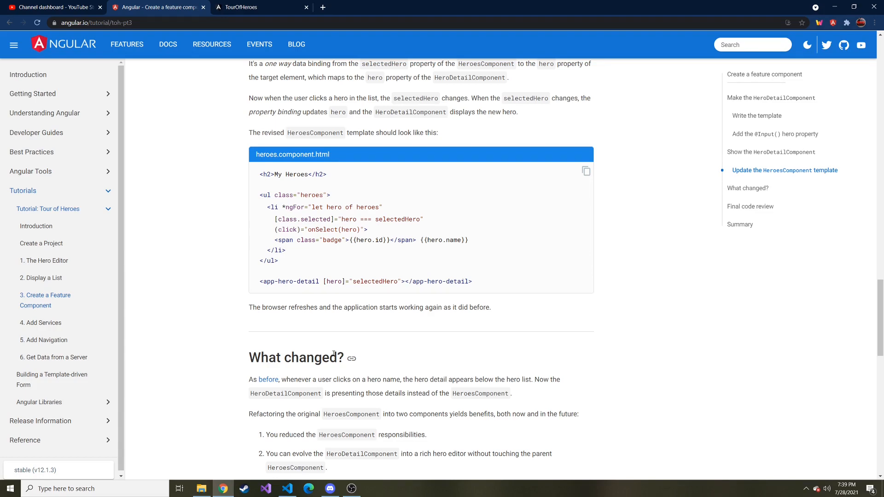
mouse_move(378, 351)
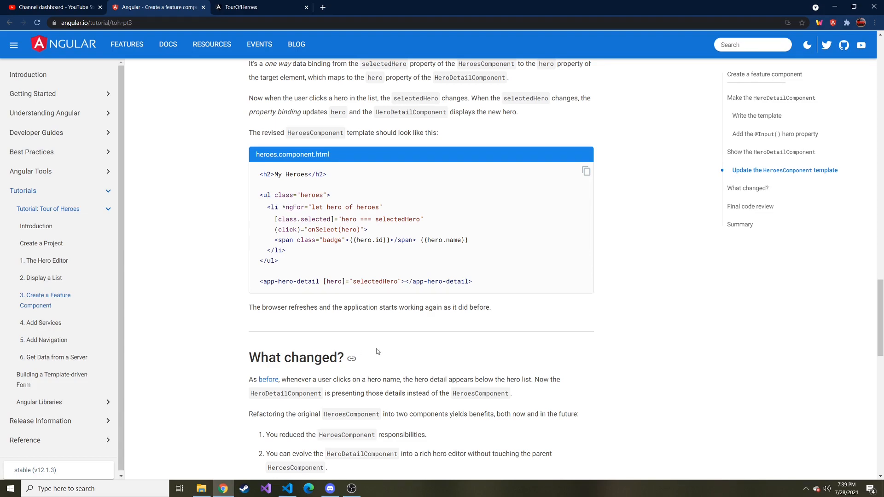
- Return from the docs to heroes.component.html with its hero-to-selectedHero binding
click(287, 489)
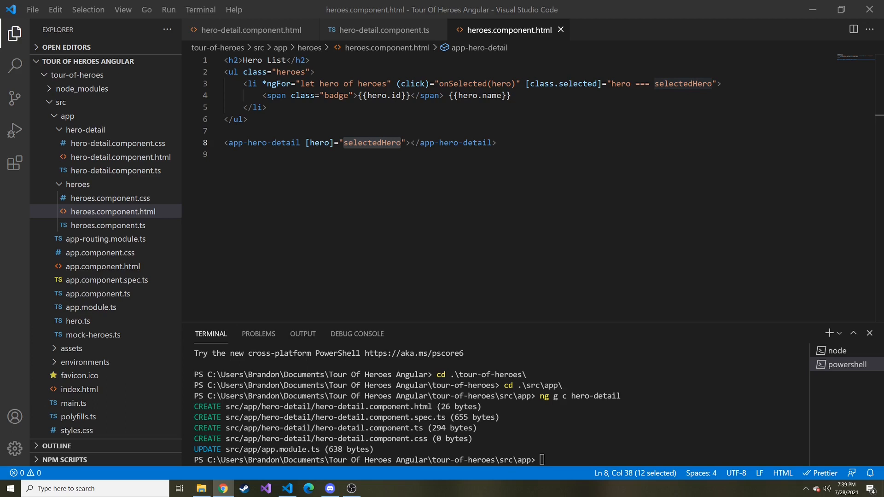
mouse_move(856, 305)
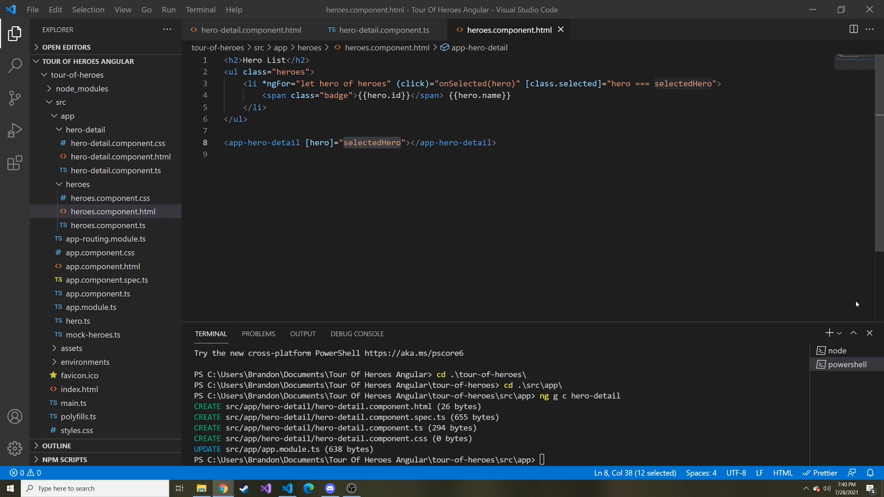